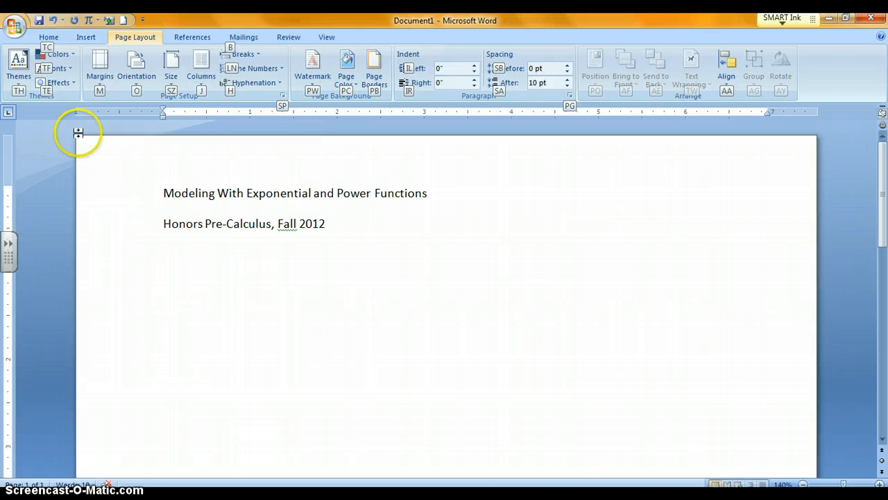
- Type '1. U.S. Population' and sub-item 'a) Scatter plot of data:' below the course title
left_click(48, 37)
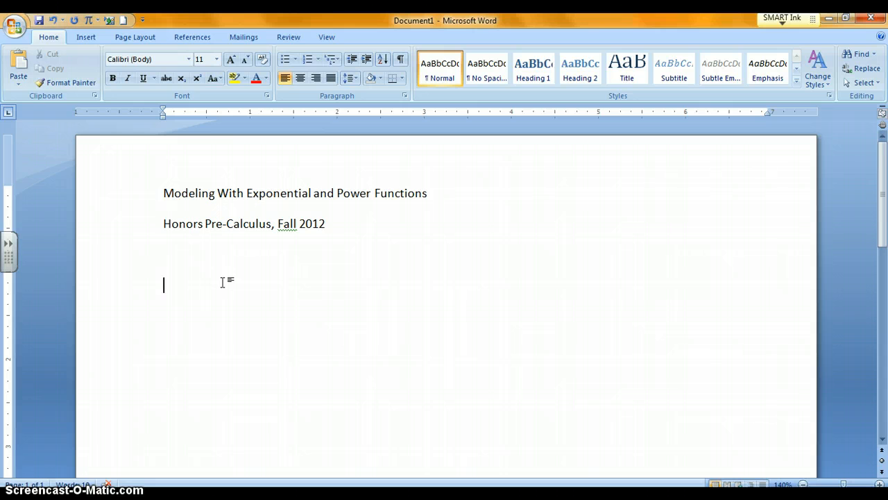
type("1. U.")
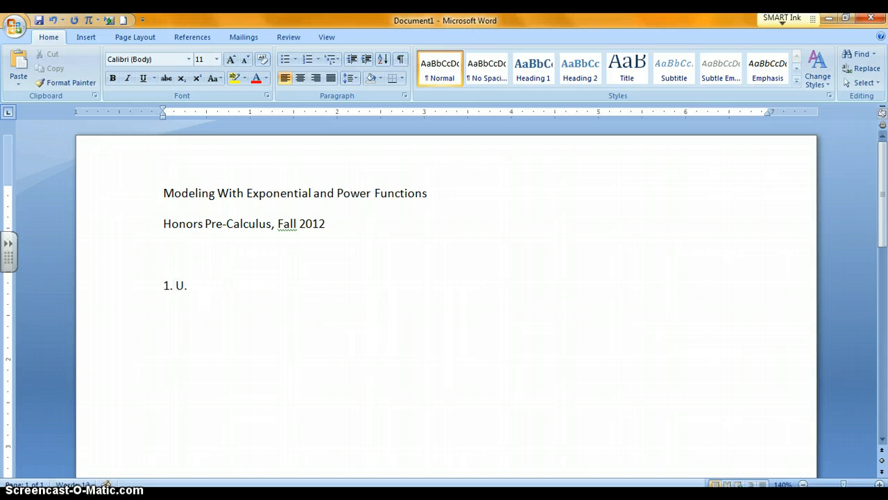
type("S. Pop")
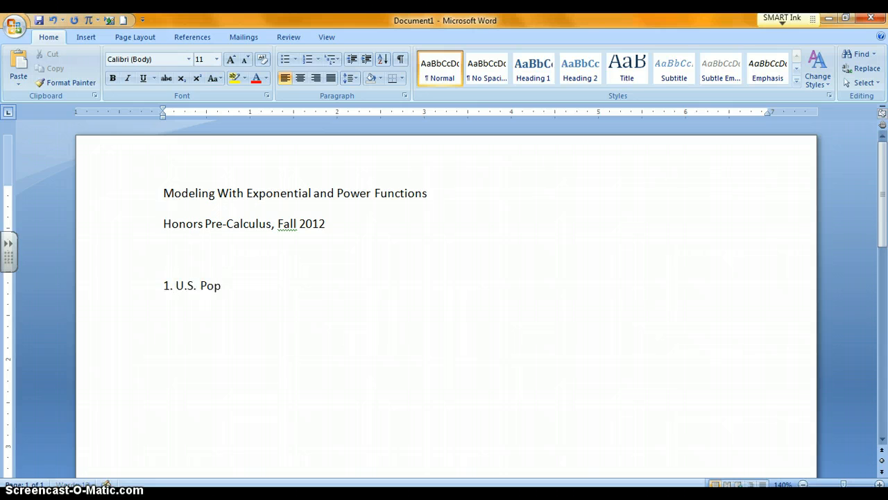
type("ulation")
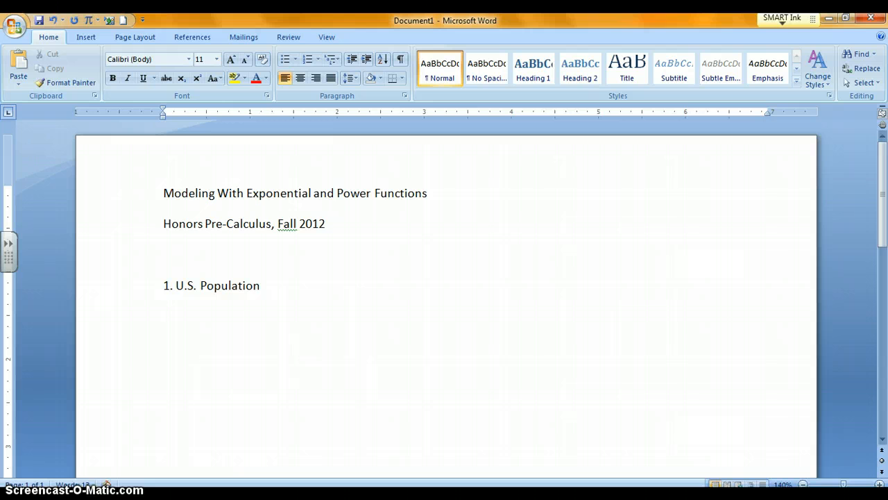
type("a)")
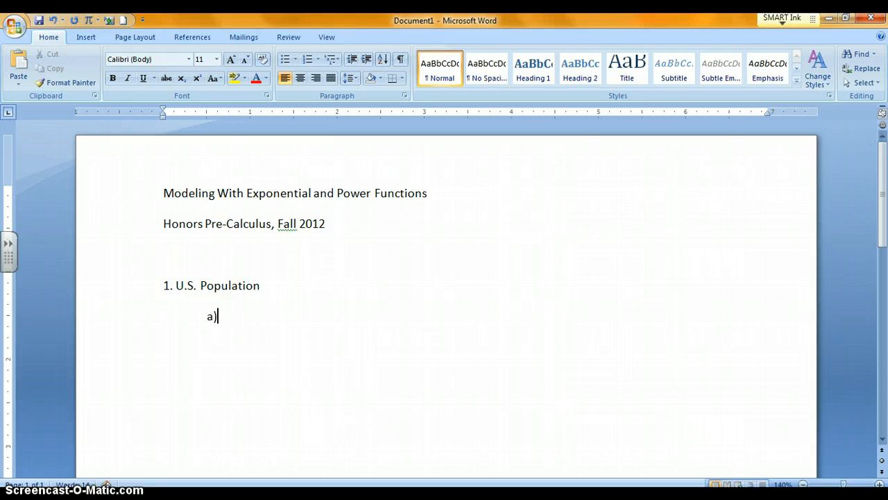
type("Scat")
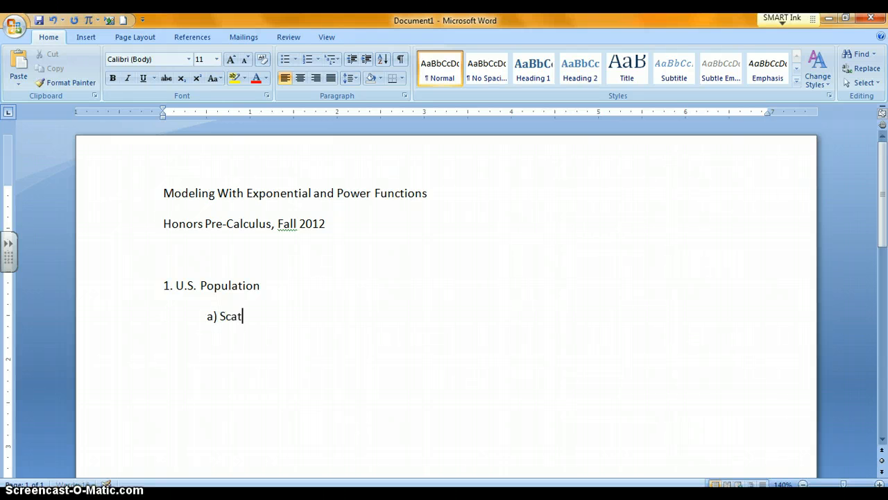
type("ter plot of")
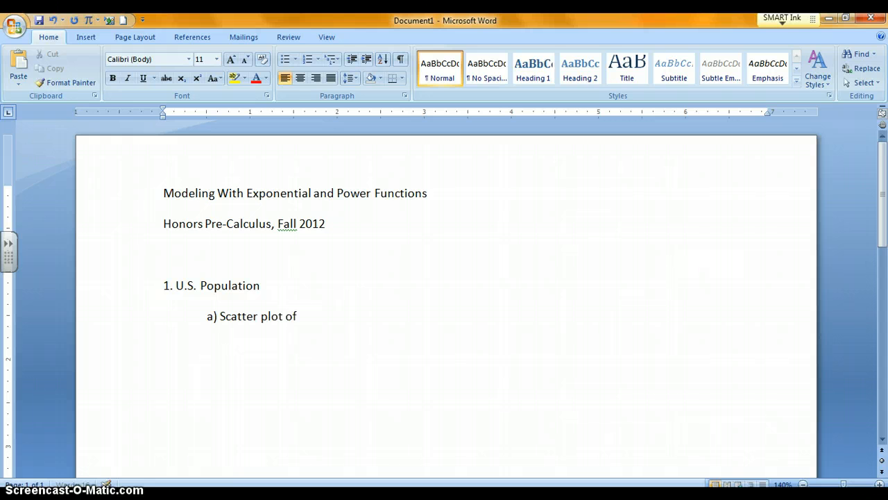
type("data:")
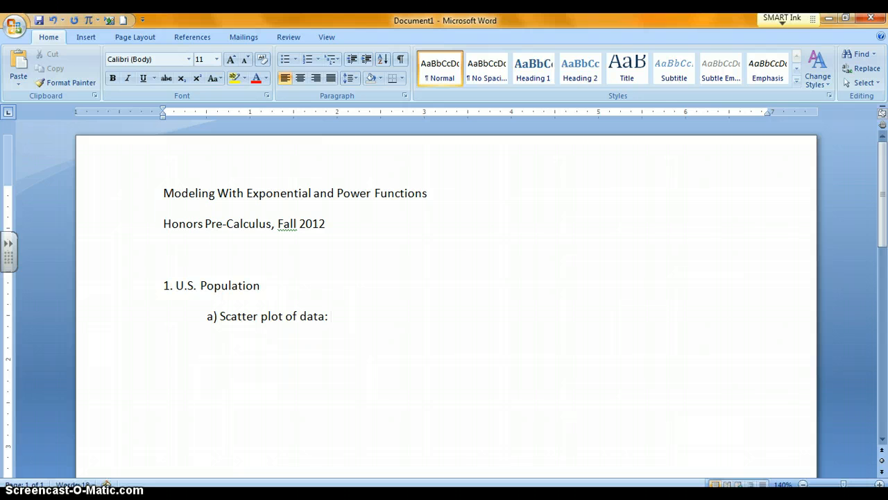
mouse_move(214, 414)
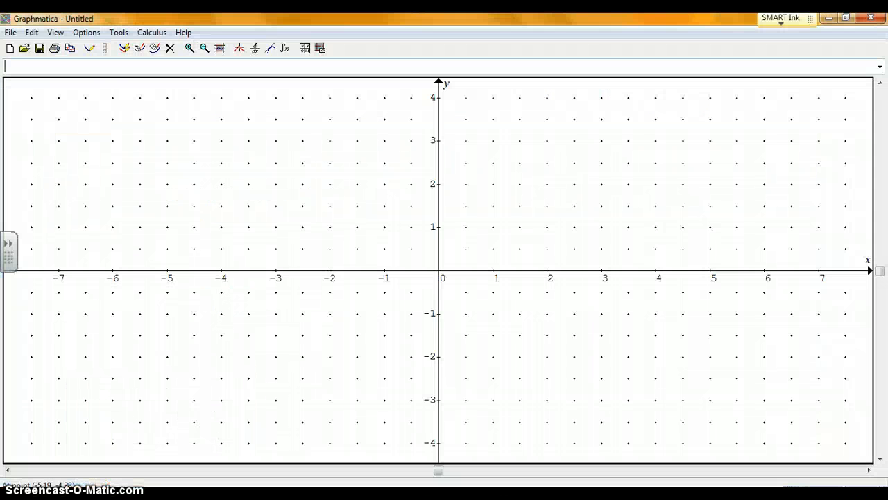
mouse_move(343, 301)
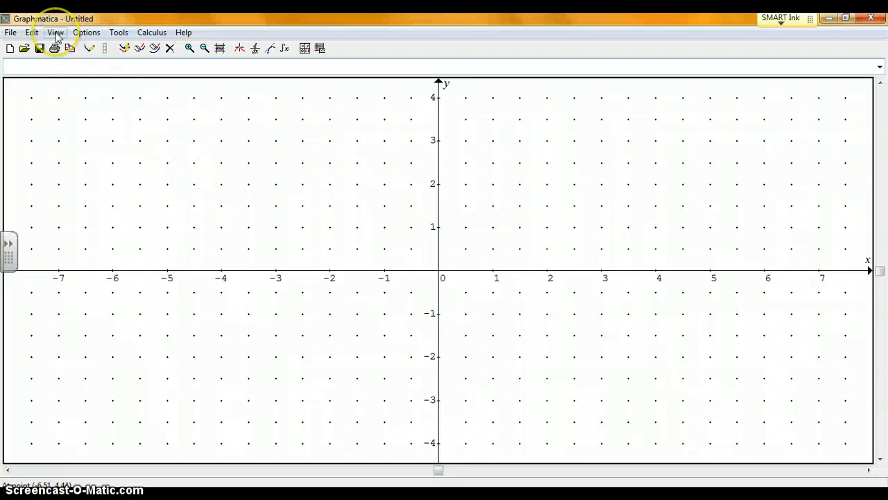
- Open Graphmatica's View menu showing the Data Plot Editor option
left_click(55, 32)
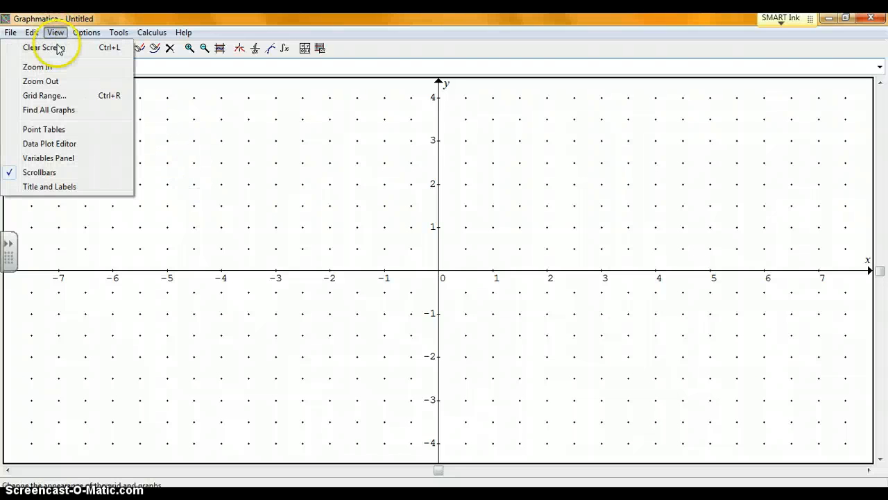
mouse_move(64, 144)
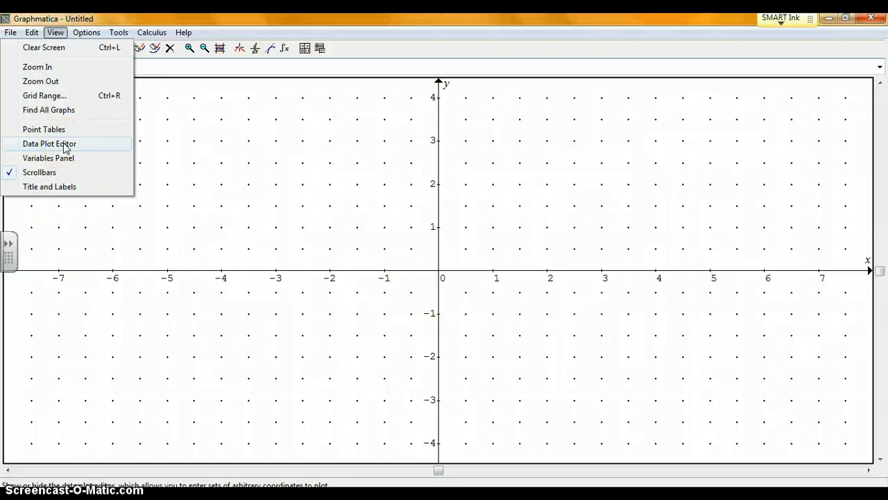
- Open the Data Plot Editor and enter 22 population pairs, x 0–210, y 3.9–281.4
left_click(49, 144)
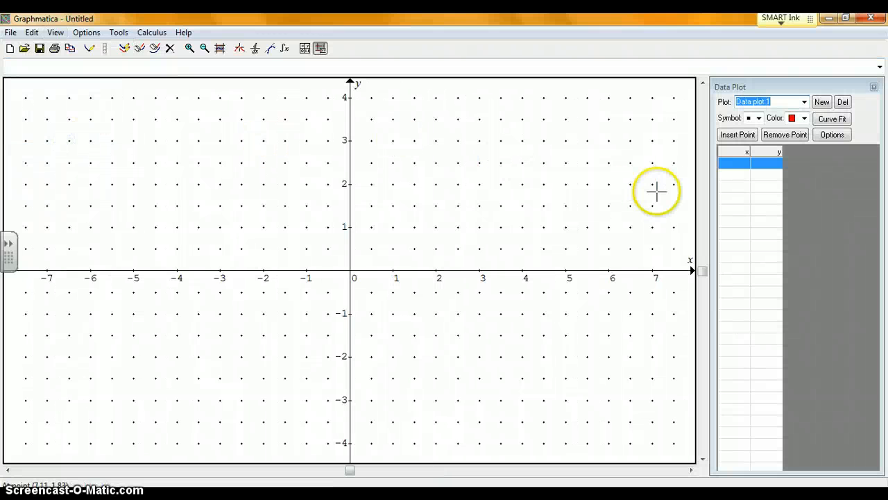
mouse_move(749, 179)
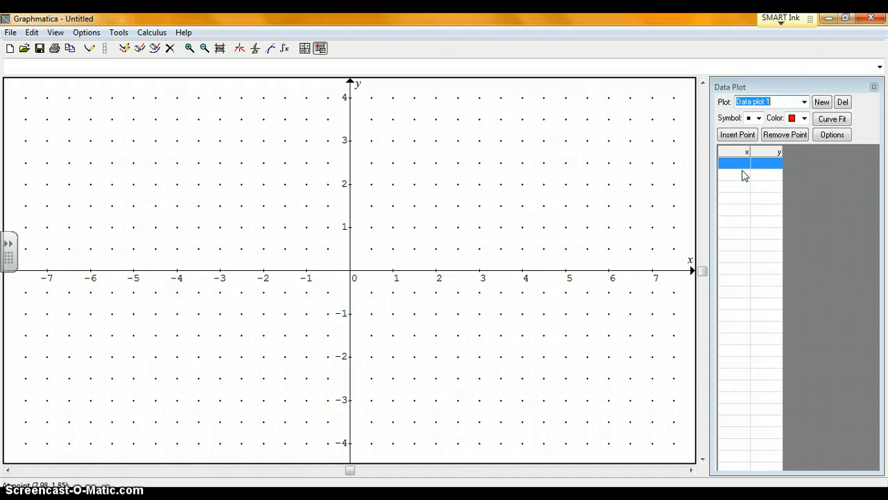
left_click(738, 162)
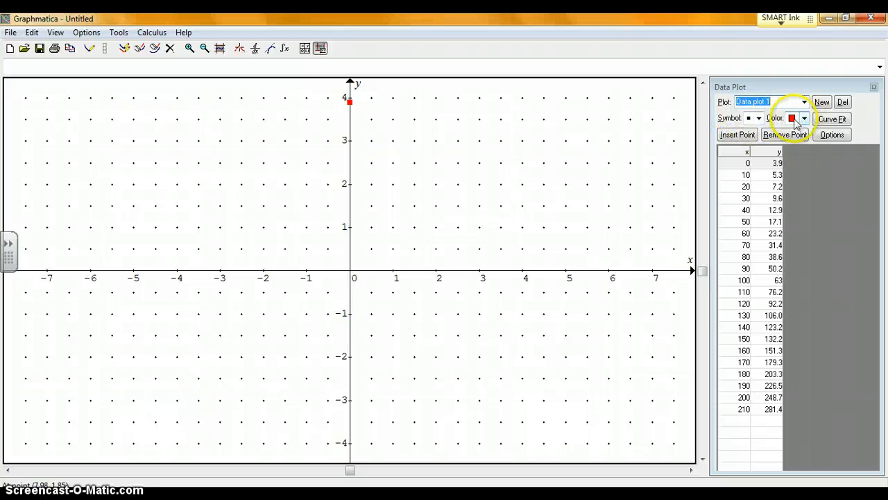
- Keep red point colour and name the data plot 'Us Pop'
left_click(804, 118)
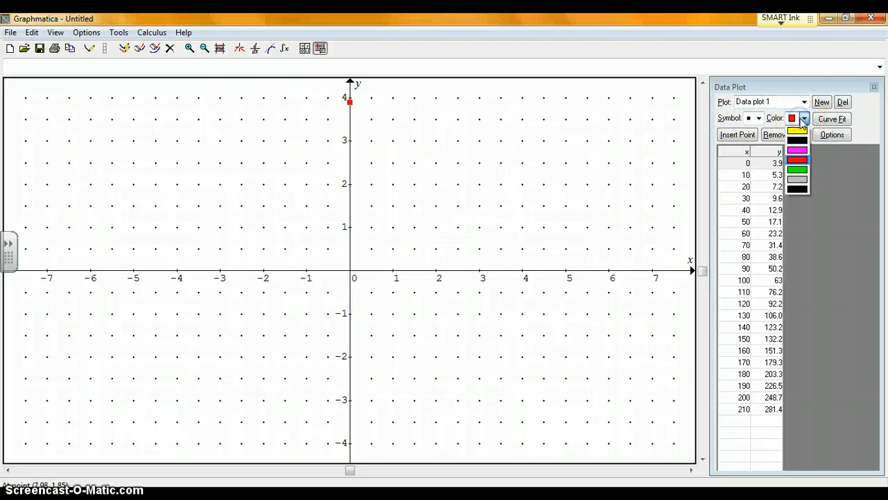
left_click(759, 118)
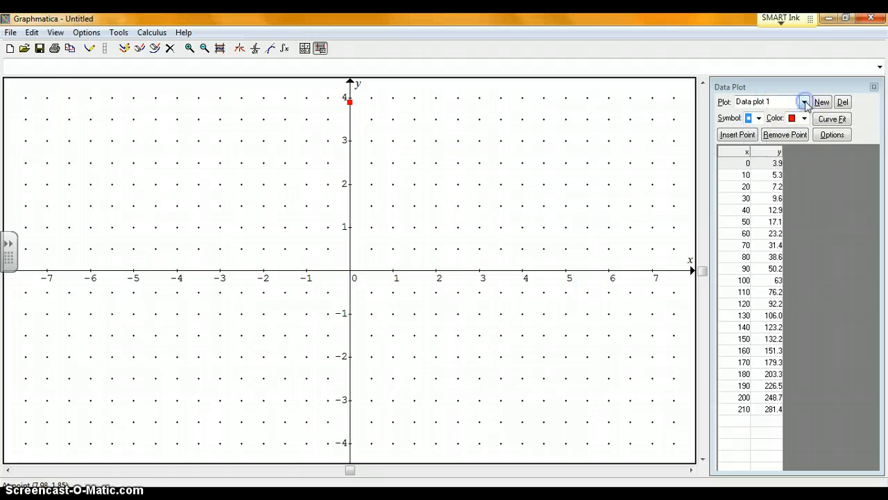
left_click(804, 102)
type("Us Pl")
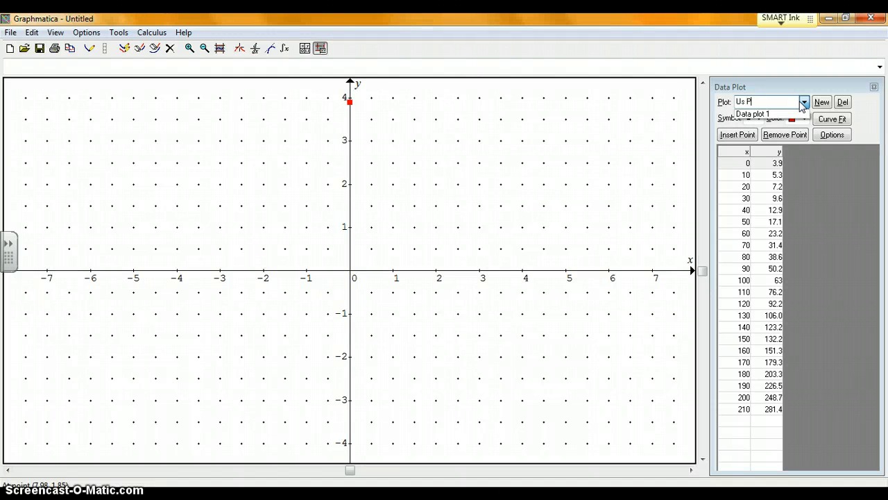
type("op")
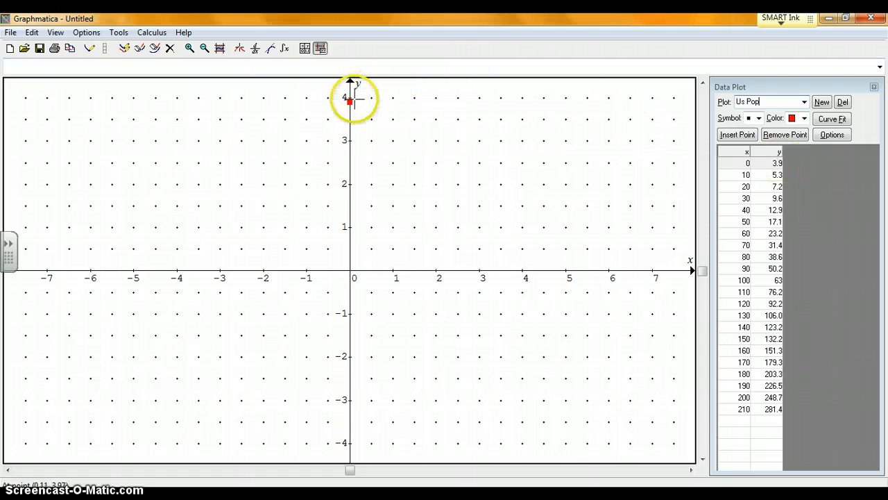
mouse_move(536, 128)
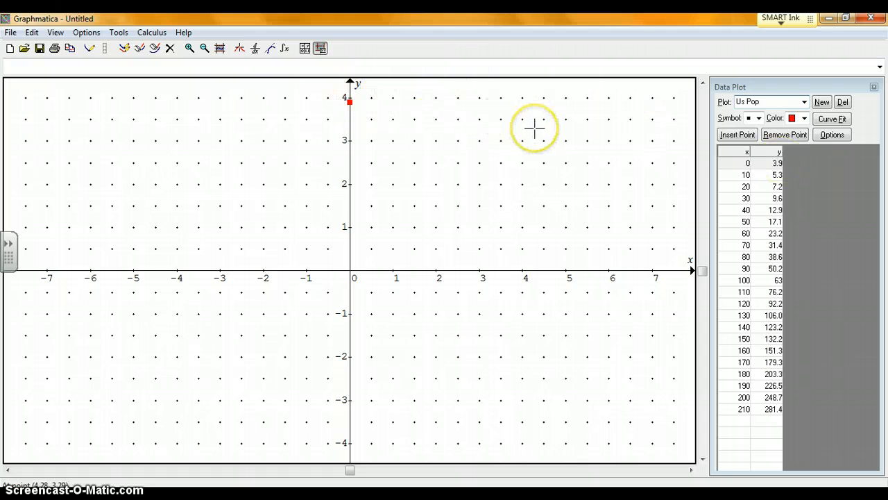
mouse_move(736, 193)
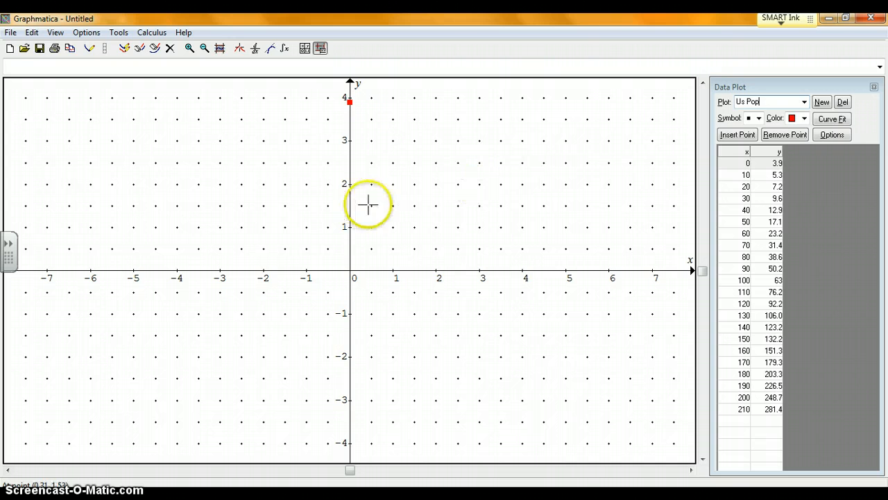
mouse_move(419, 201)
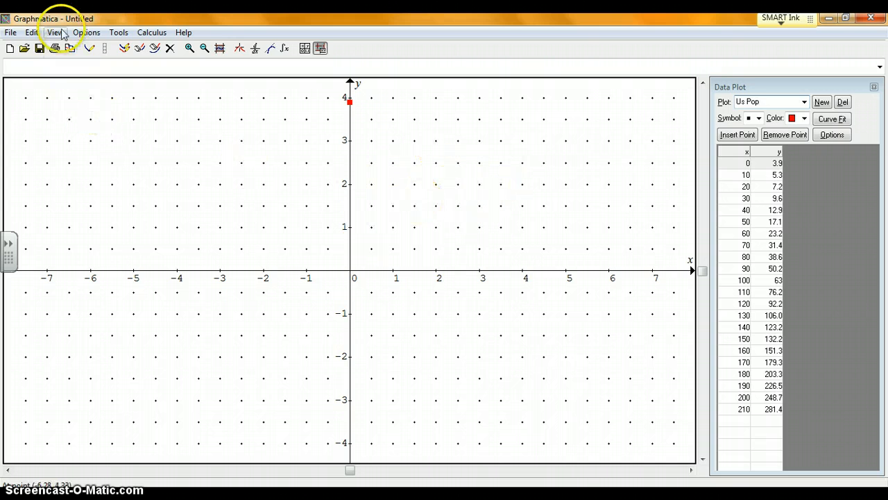
- Enter grid range left 0, right 220, bottom 0, top 300
left_click(54, 32)
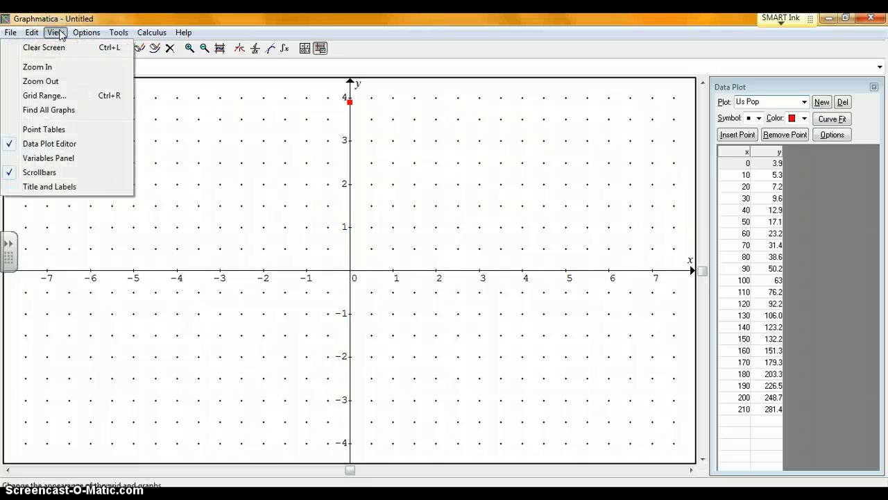
mouse_move(44, 95)
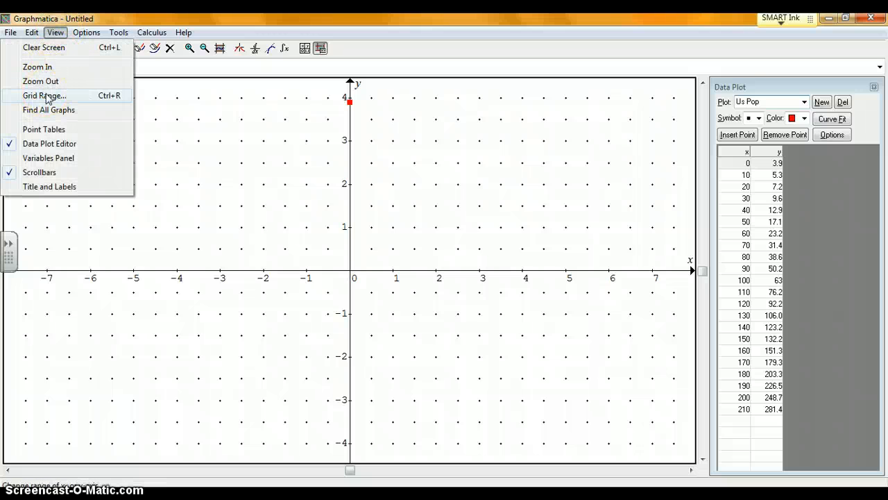
left_click(43, 95)
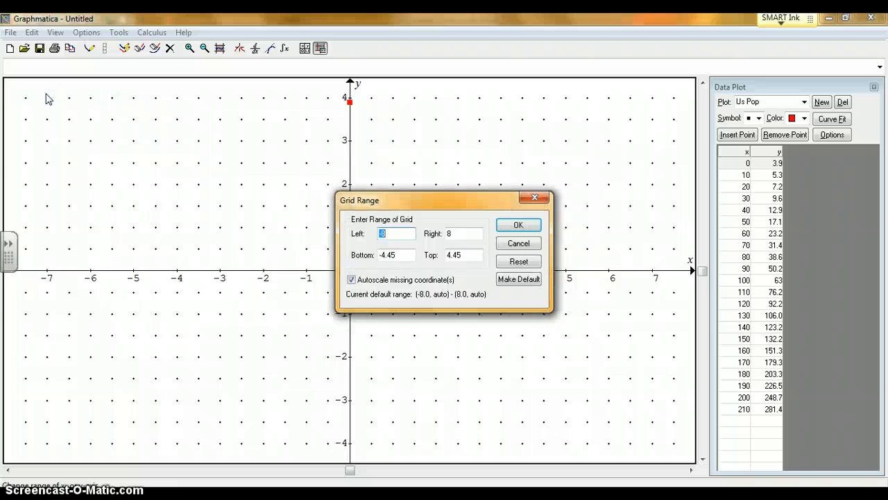
mouse_move(238, 166)
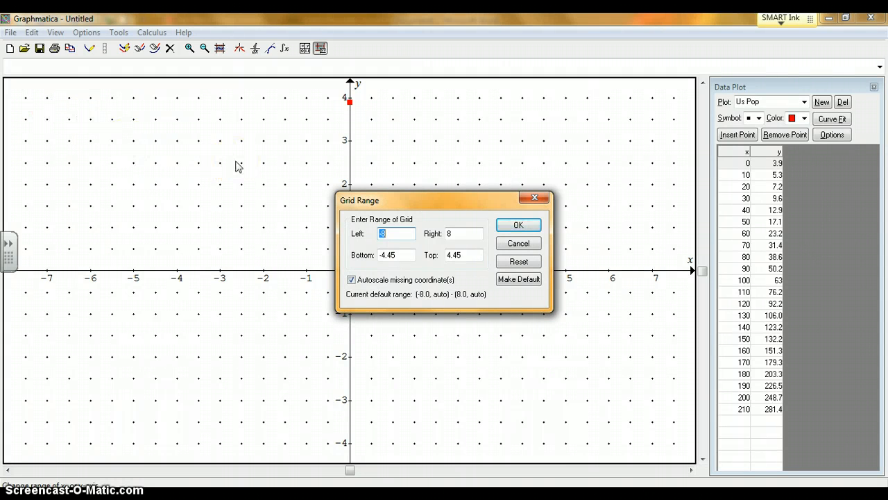
type("0")
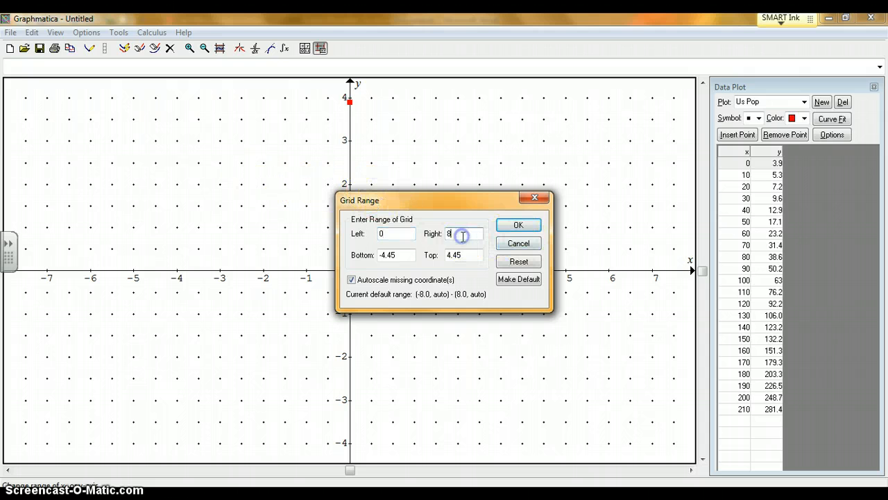
key("Backspace")
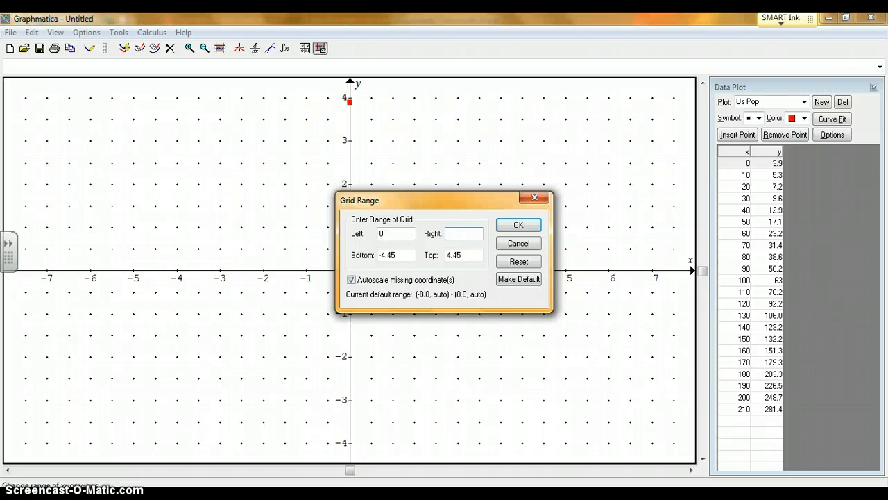
type("220")
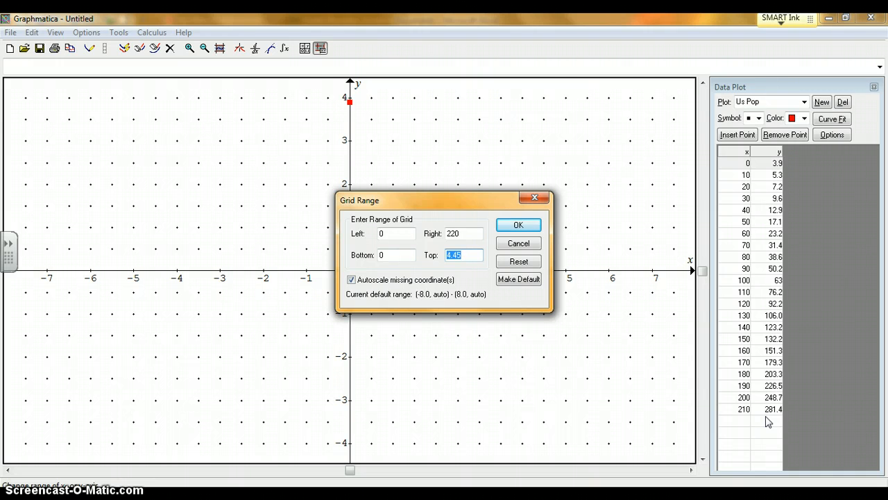
type("300")
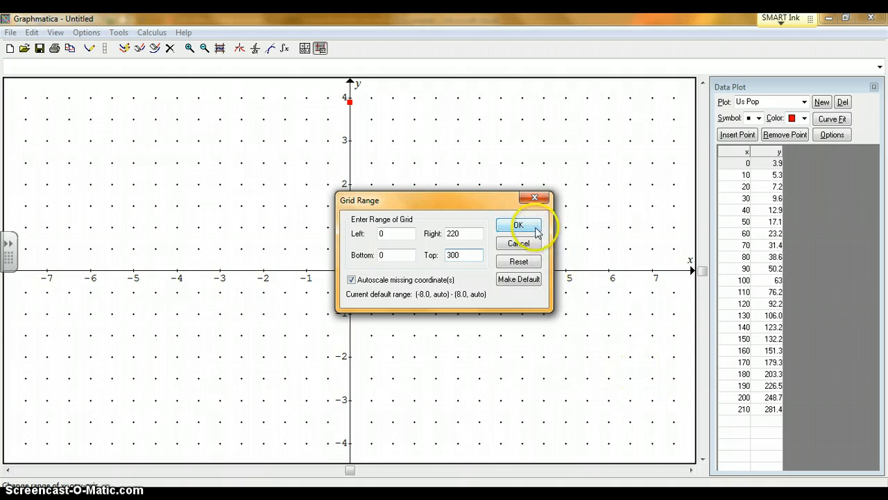
- Apply the 0–220 by 0–300 range so all 22 Us Pop points show
left_click(519, 224)
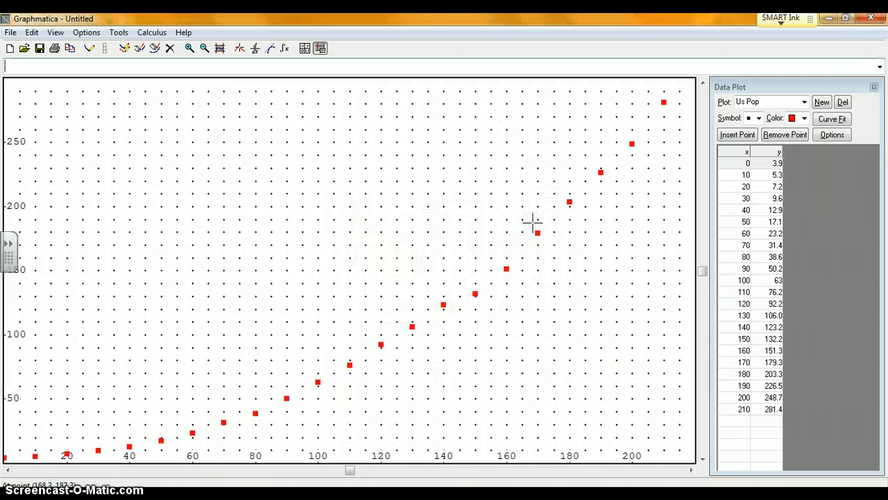
mouse_move(585, 260)
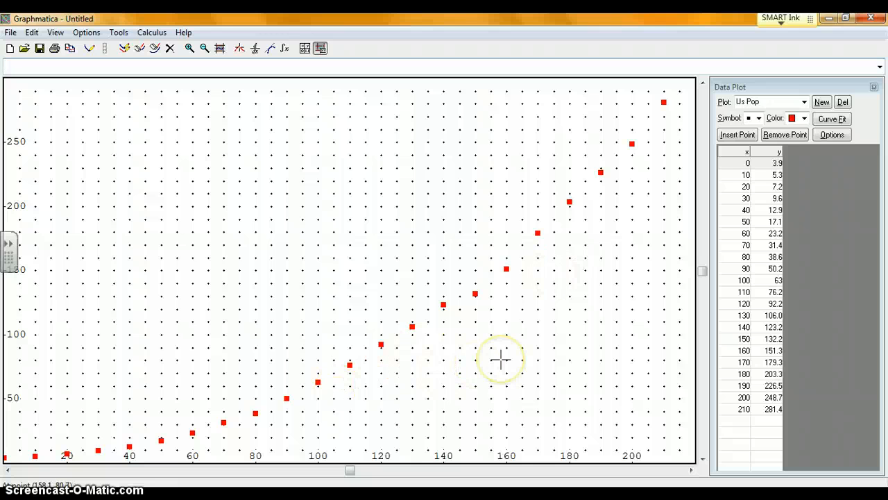
mouse_move(250, 203)
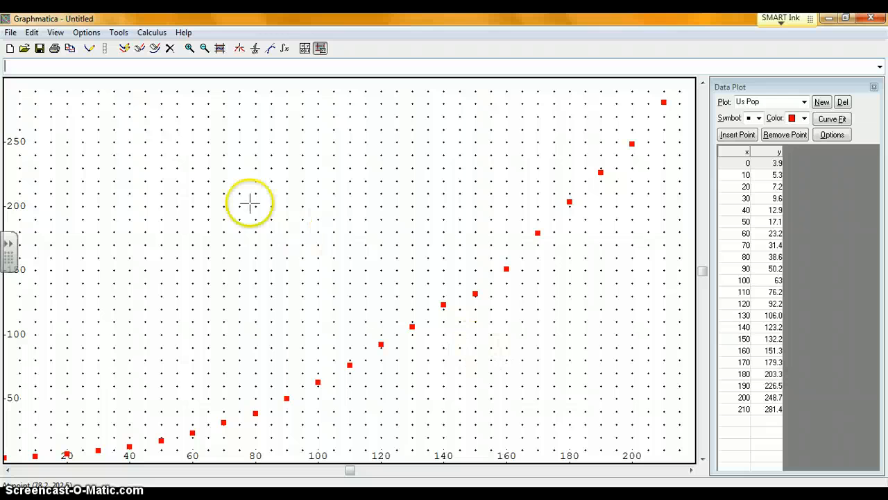
mouse_move(34, 33)
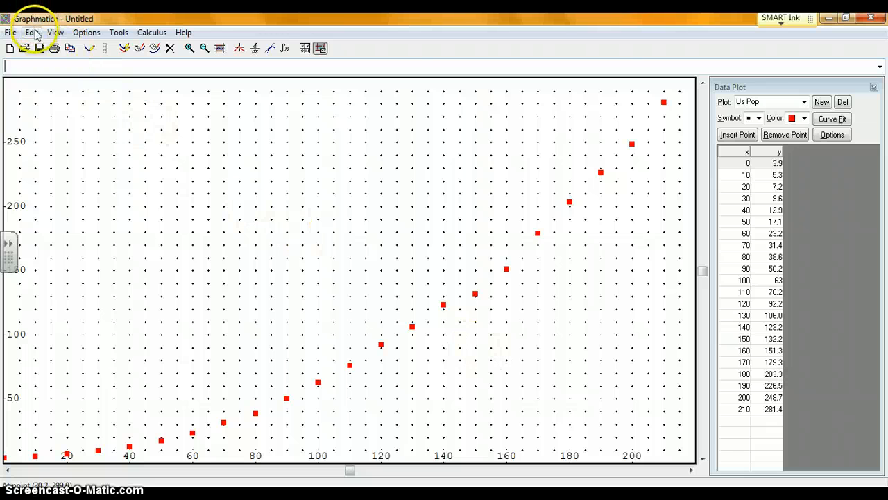
- Copy the Us Pop scatter plot as a monochrome bitmap
left_click(31, 33)
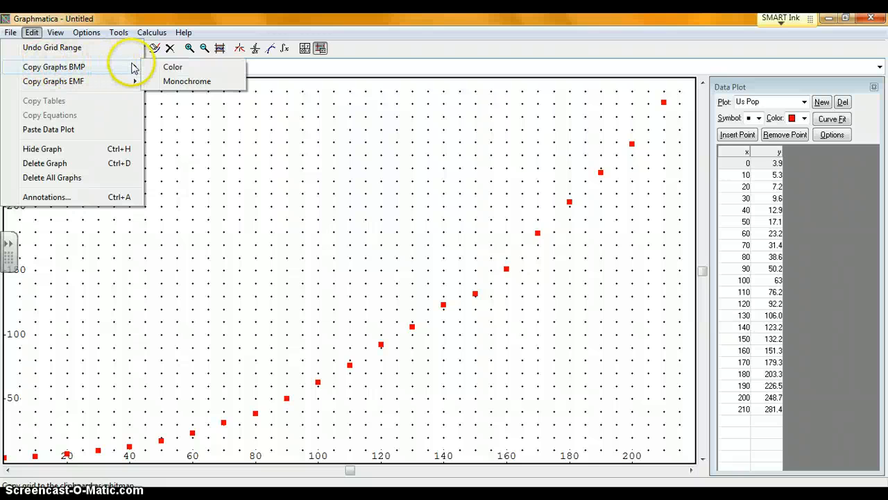
mouse_move(186, 81)
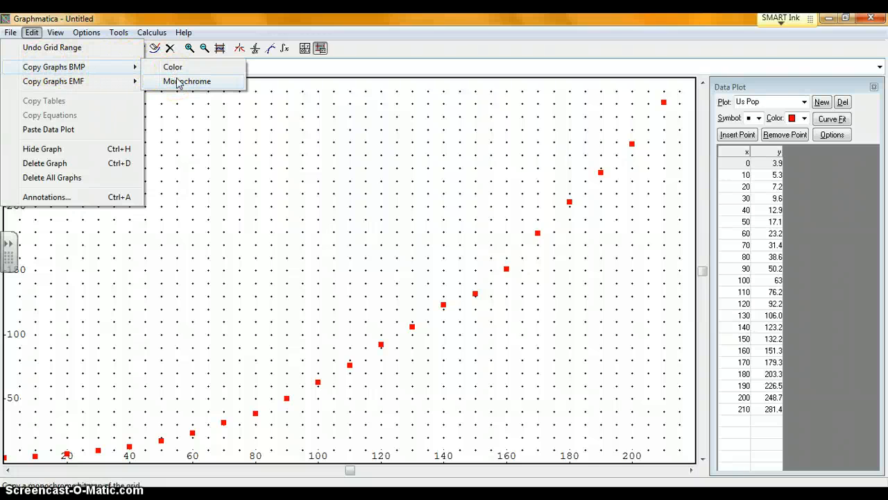
left_click(186, 81)
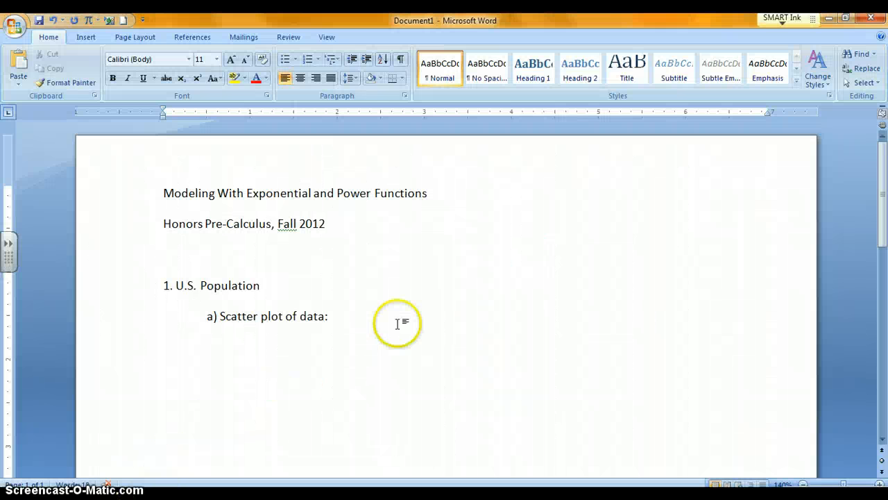
mouse_move(332, 340)
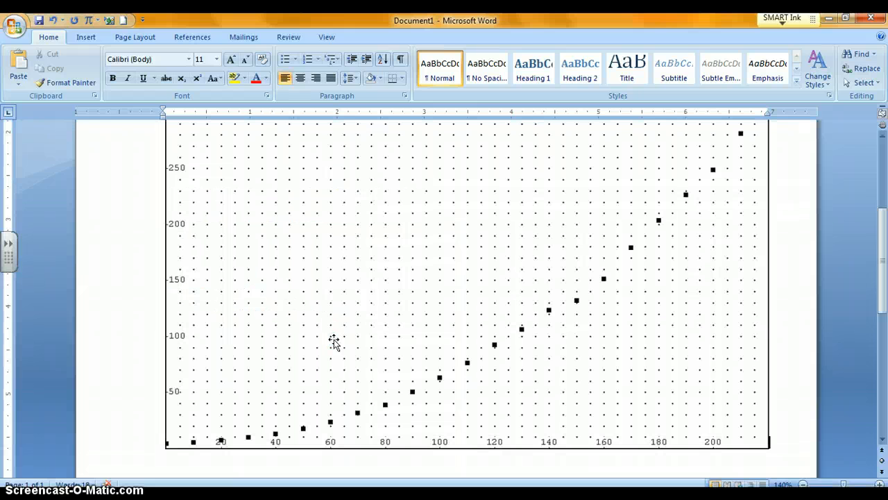
- Shrink the pasted scatter plot under part a to a small picture and deselect it
left_click(505, 323)
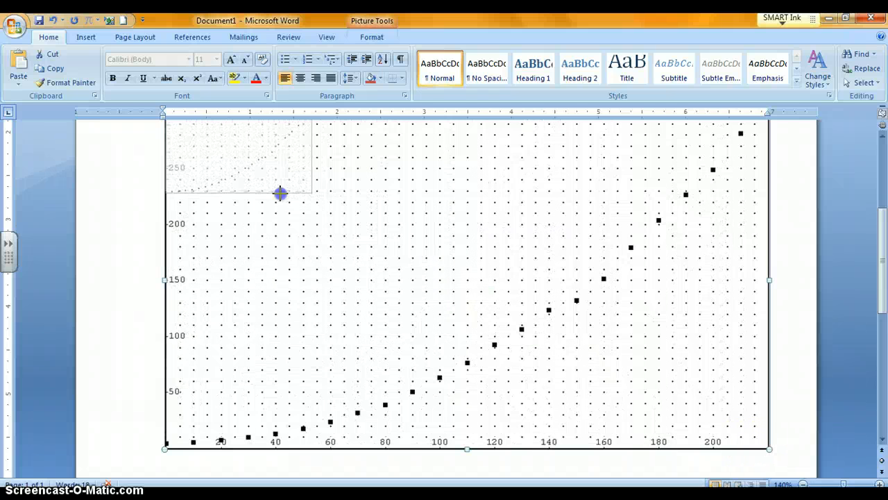
left_click_drag(768, 447, 368, 224)
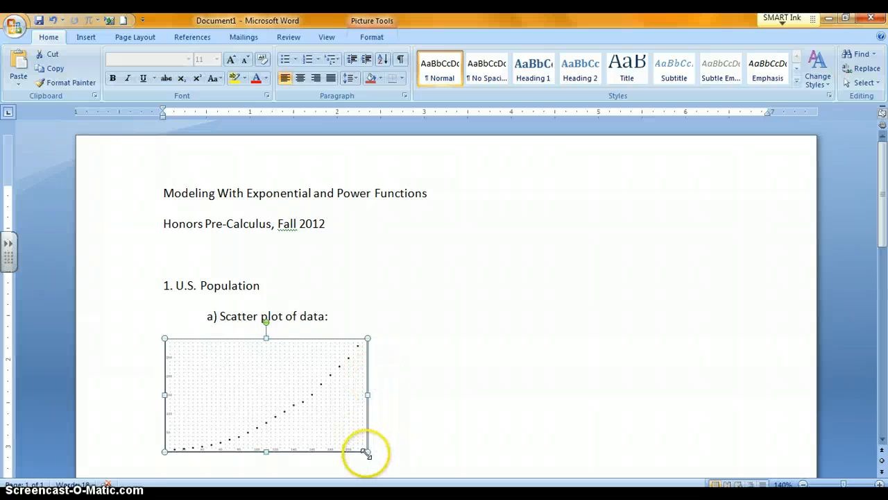
left_click_drag(368, 451, 394, 466)
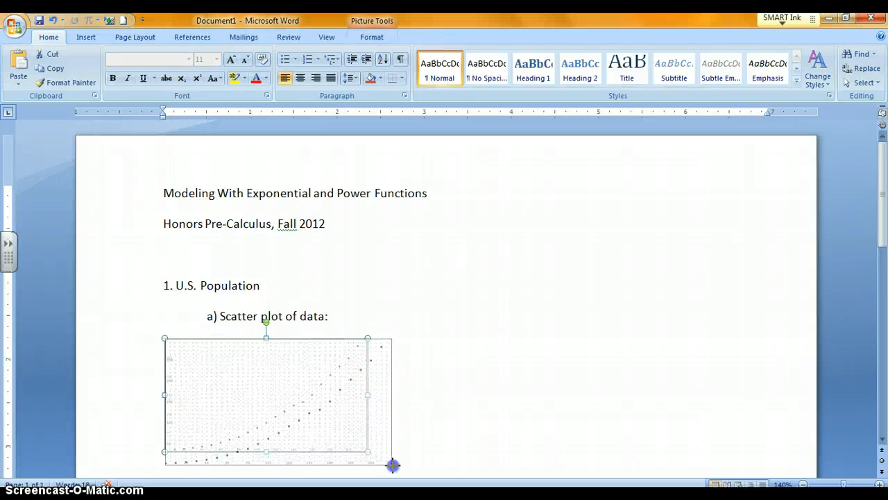
left_click_drag(393, 465, 396, 465)
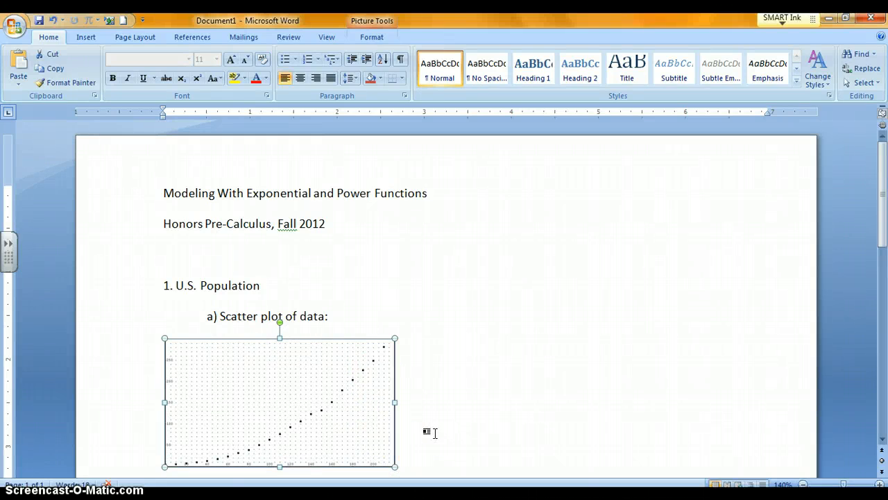
scroll("down", 3)
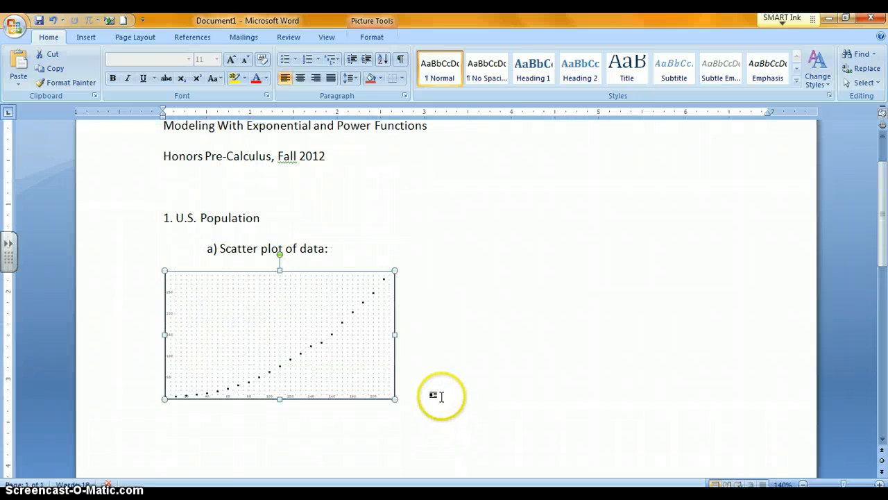
left_click(436, 395)
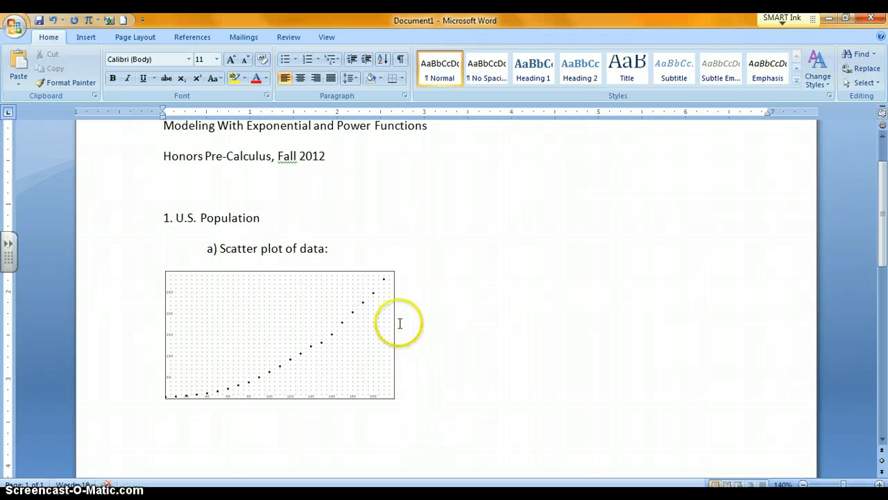
- Type the 'b) Equation:' label on the same line as the part a heading
left_click(337, 249)
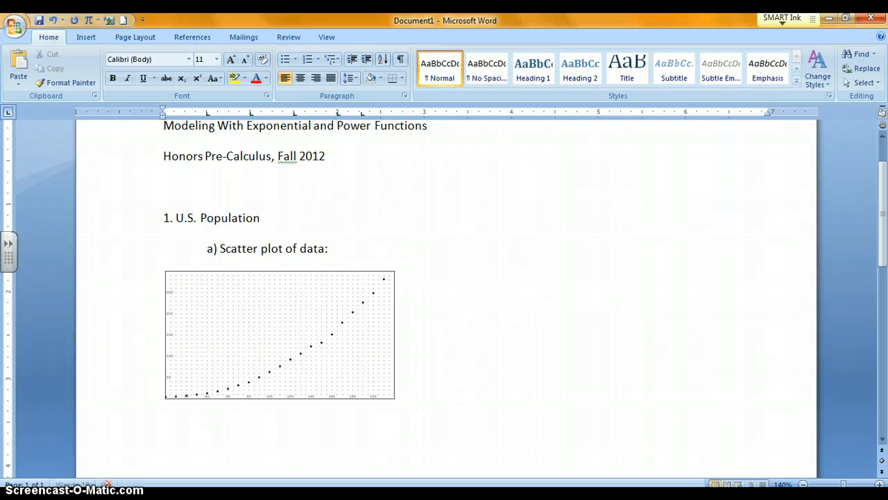
type("b)")
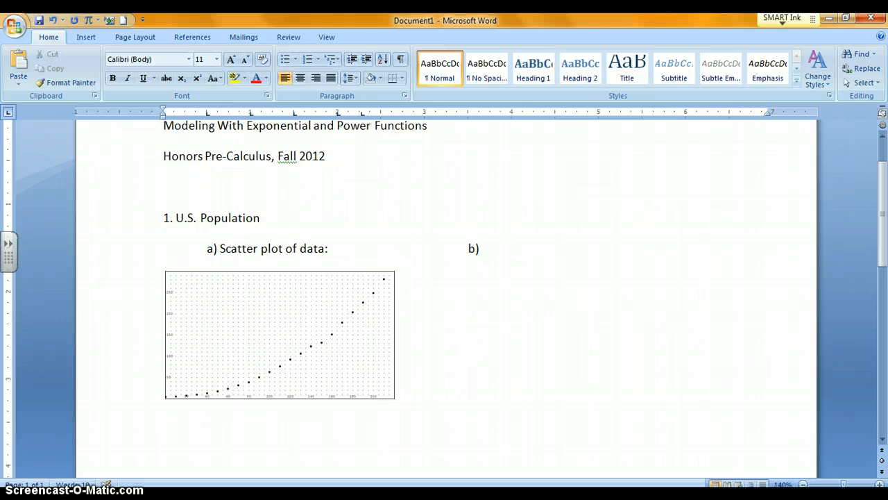
type("E")
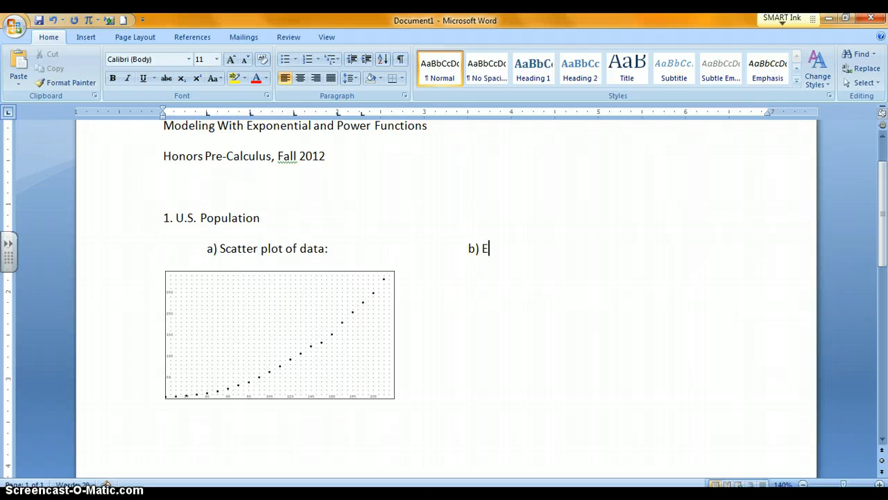
type("quation:")
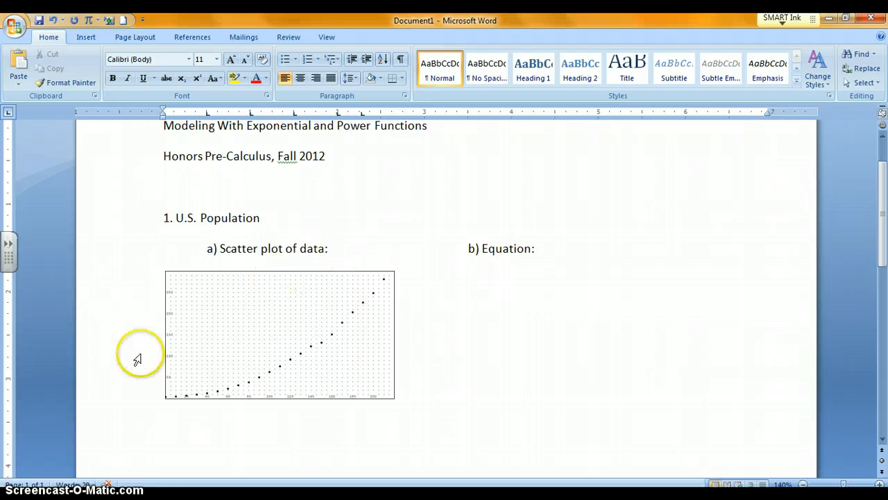
left_click(537, 248)
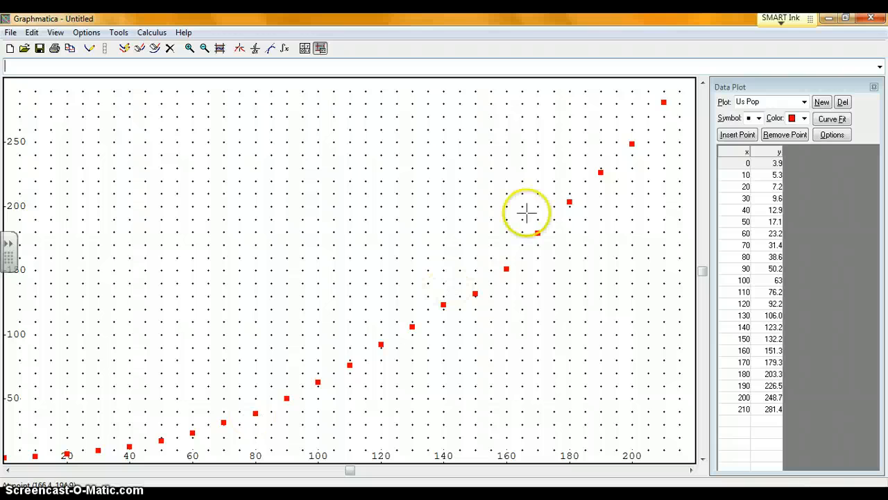
mouse_move(556, 186)
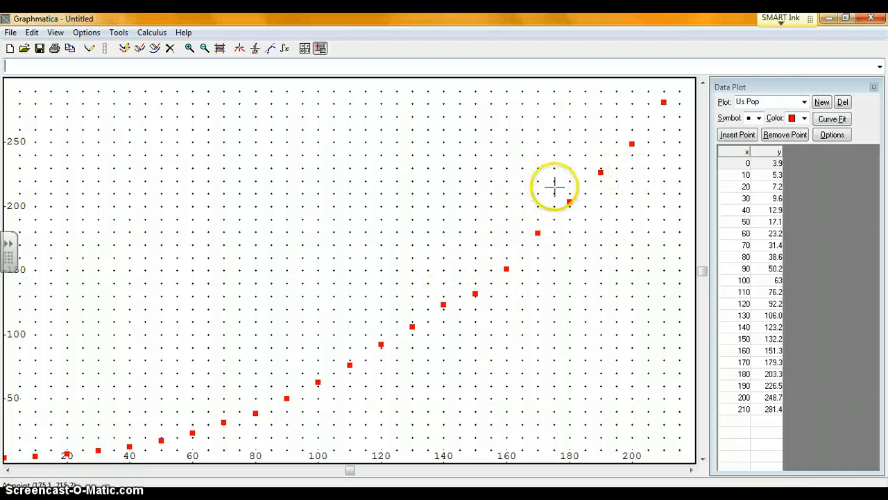
mouse_move(806, 118)
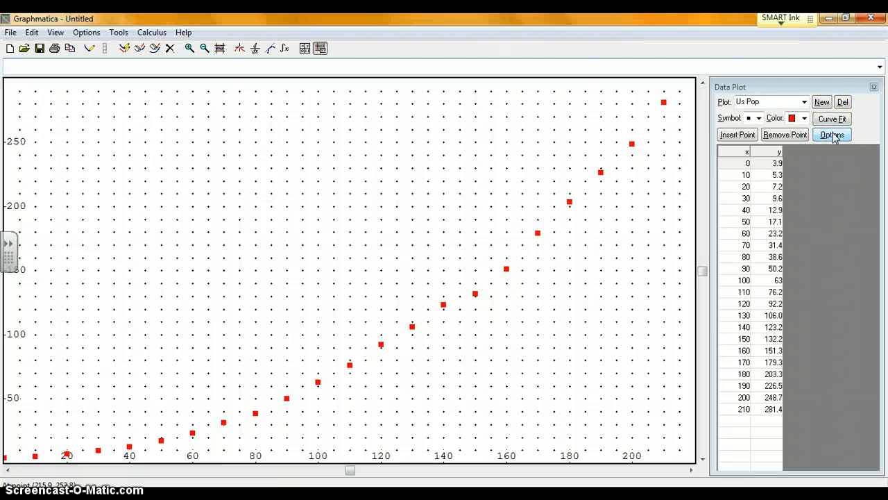
- Confirm Exponential y = e^(ax+b) as the Us Pop curve fit type
left_click(831, 134)
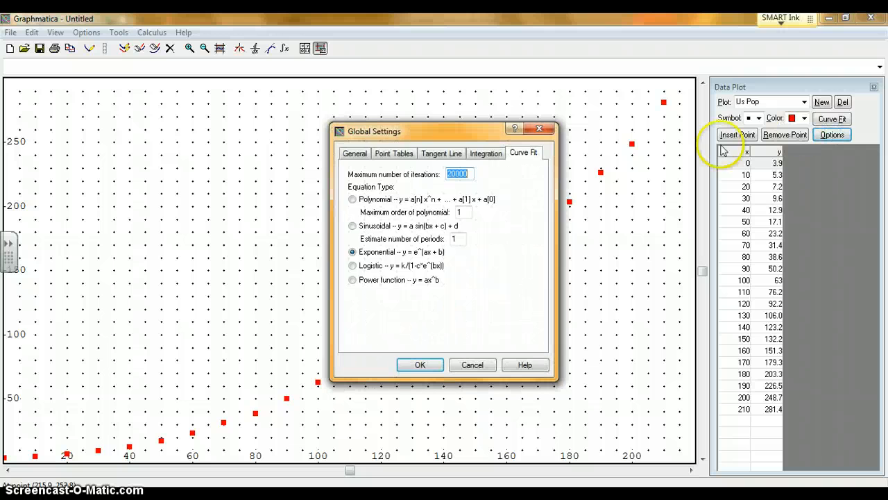
mouse_move(385, 240)
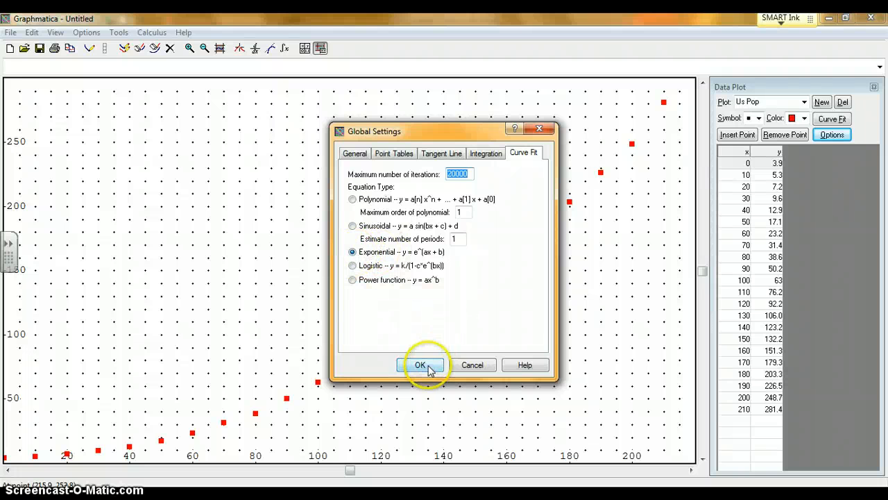
left_click(420, 364)
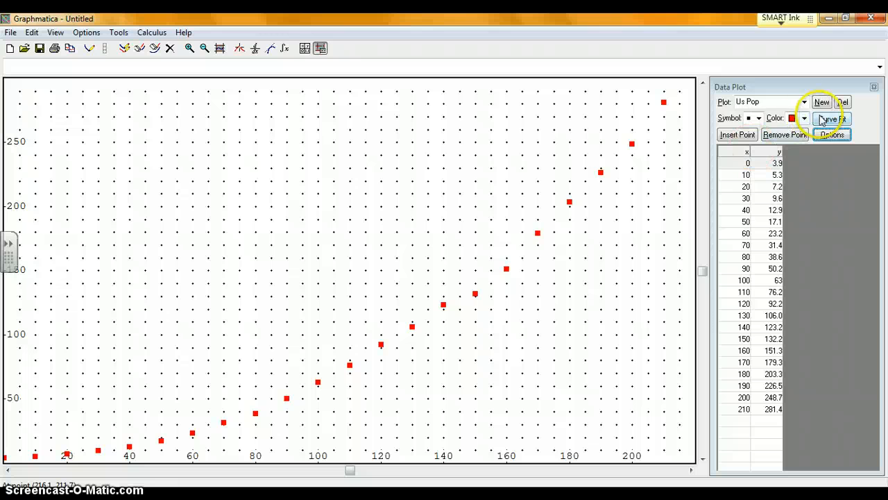
- Fit an exponential curve to the US Pop points, showing y = exp(0.0202x + 1.8), r=0.9823
left_click(831, 118)
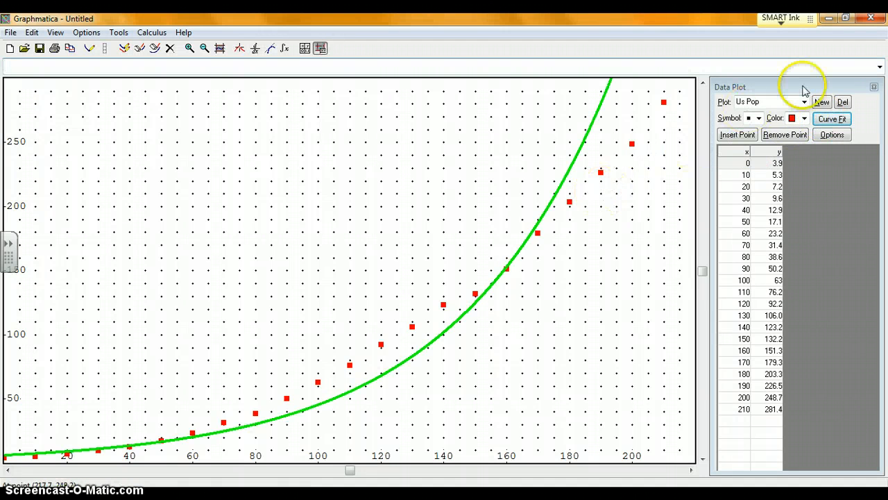
mouse_move(879, 64)
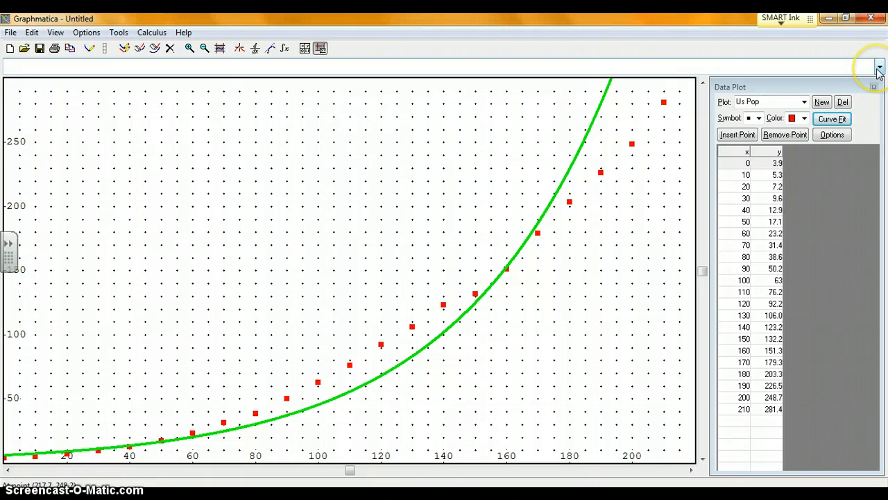
left_click(830, 119)
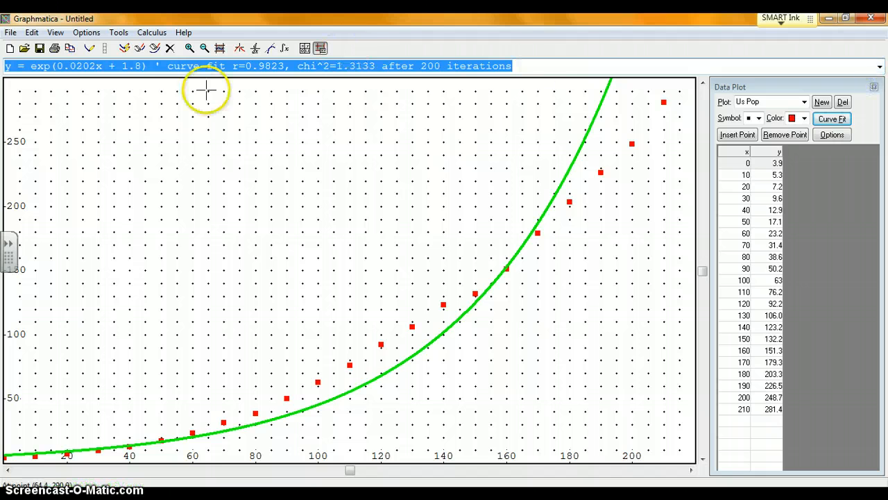
mouse_move(102, 79)
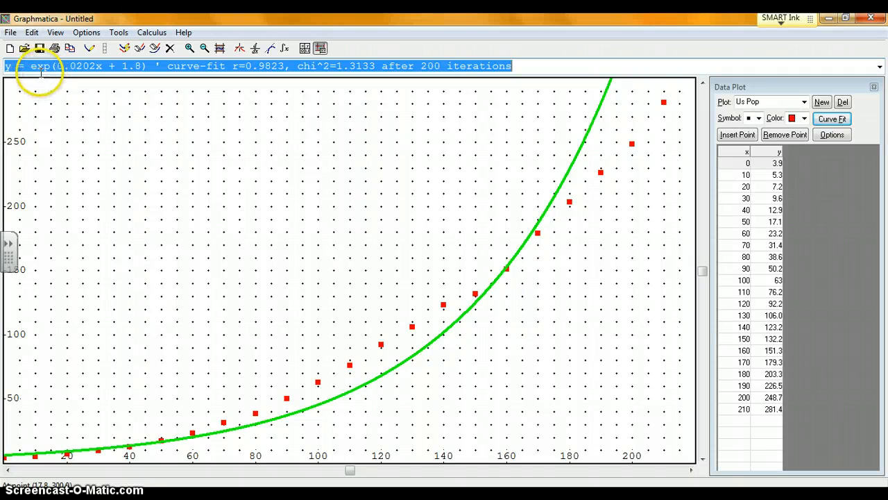
mouse_move(101, 68)
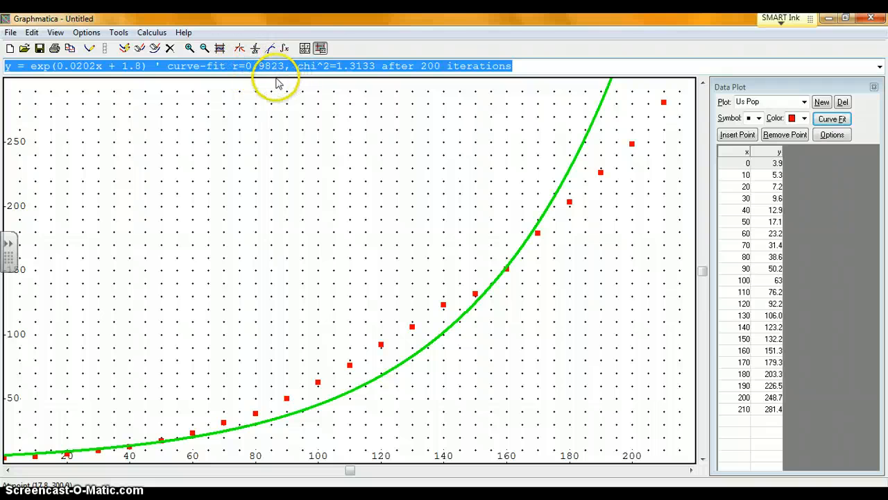
mouse_move(504, 252)
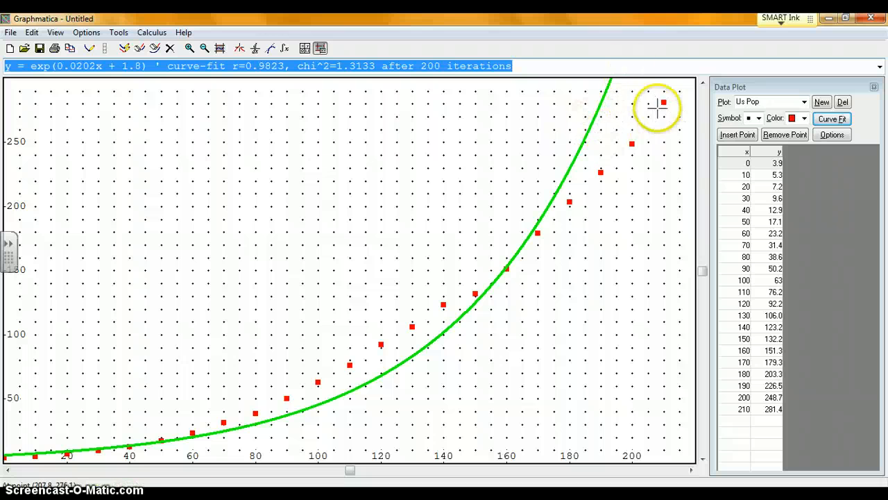
mouse_move(602, 189)
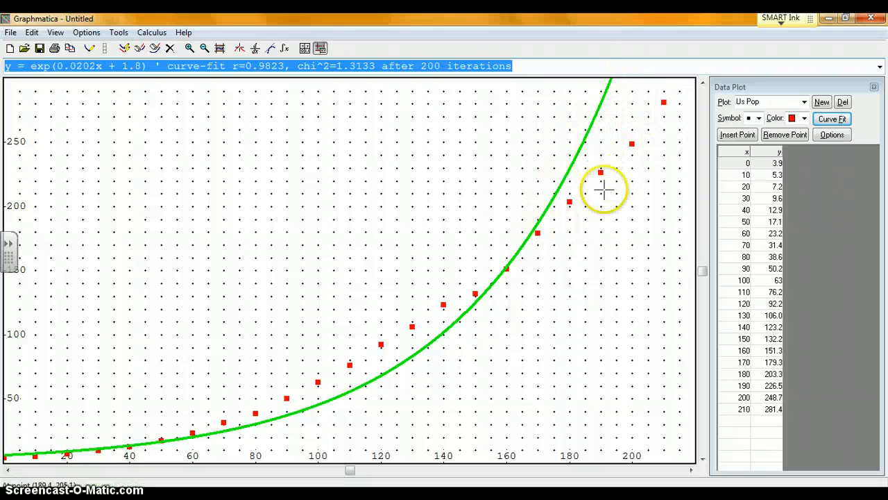
mouse_move(584, 161)
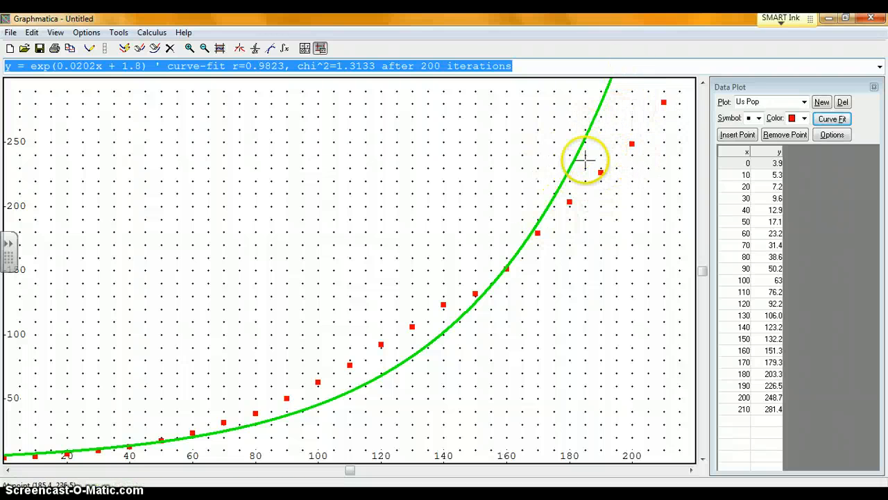
mouse_move(584, 200)
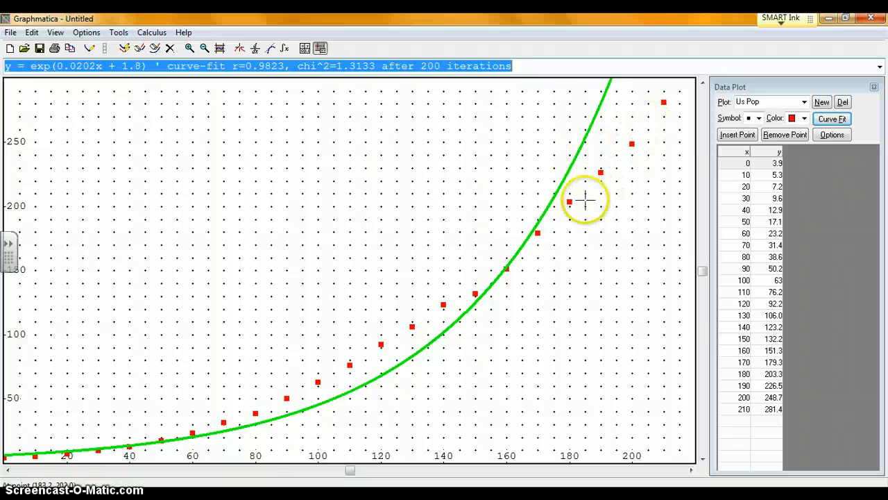
mouse_move(588, 125)
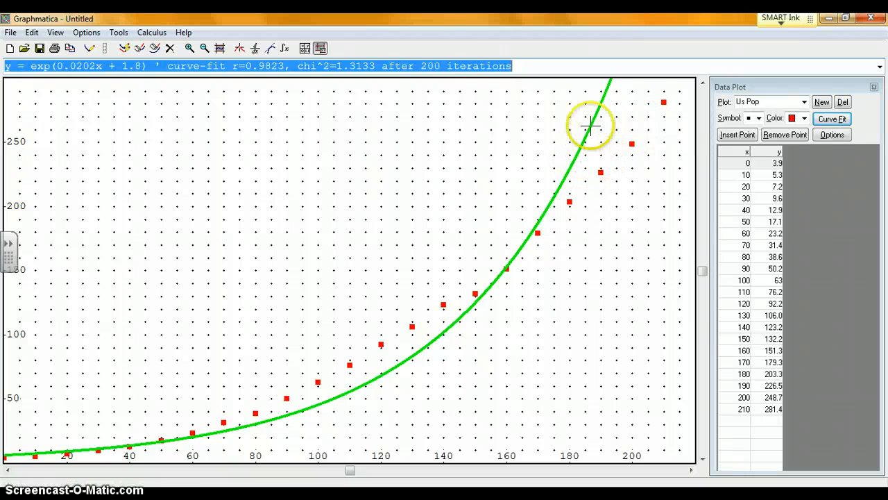
mouse_move(573, 160)
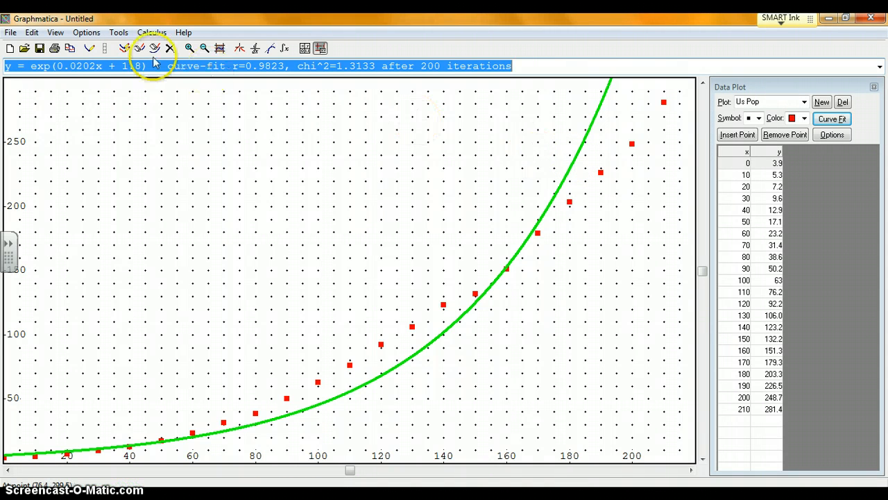
mouse_move(151, 234)
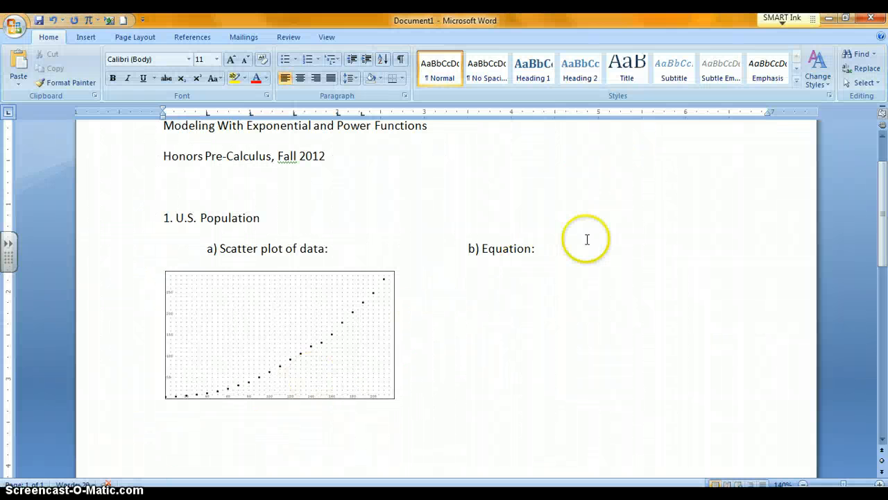
- Place the cursor after 'b) Equation:' in Word with the Insert tab showing
left_click(536, 247)
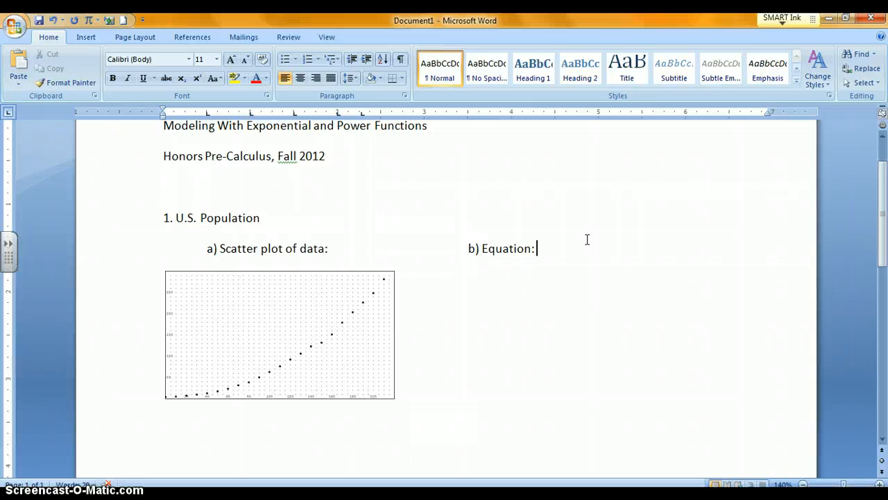
left_click(134, 37)
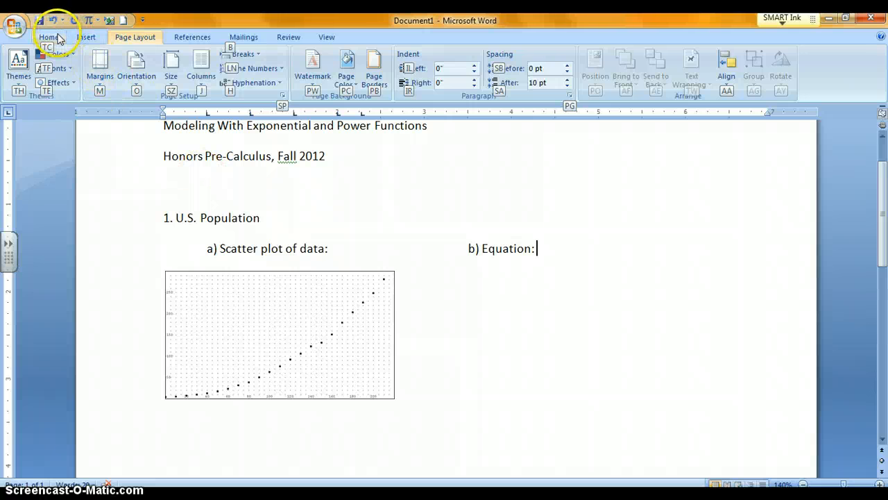
left_click(47, 37)
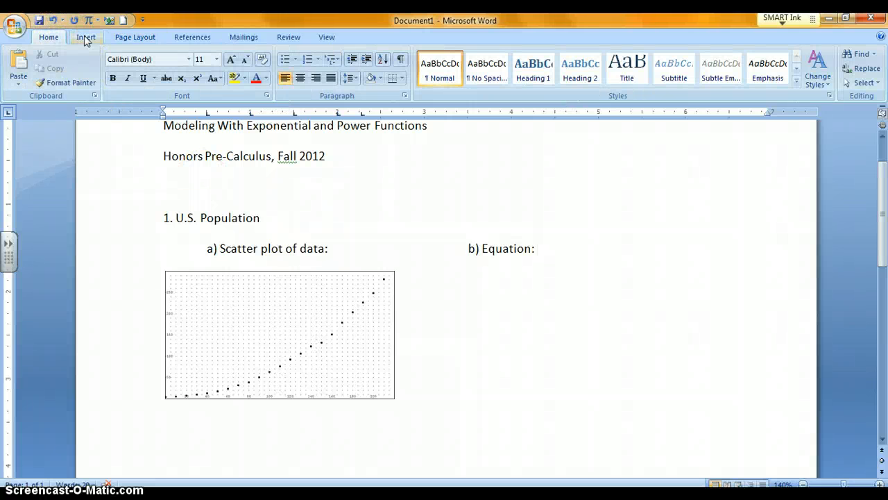
left_click(536, 248)
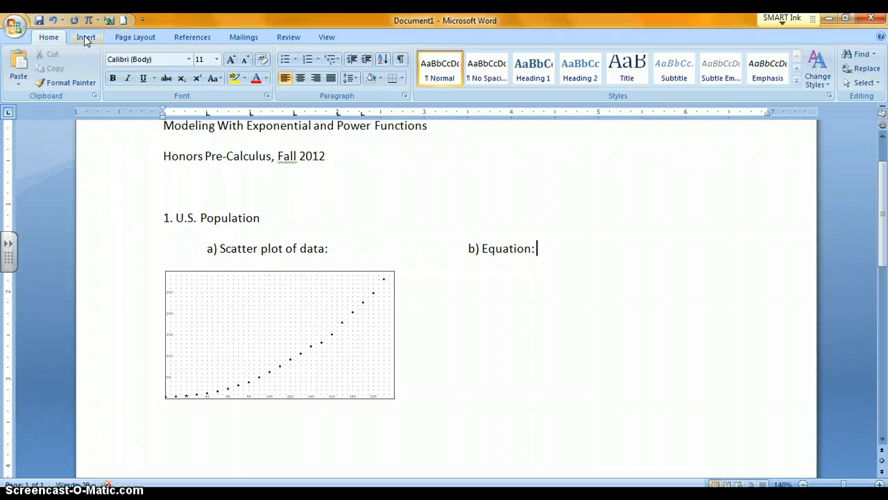
left_click(84, 37)
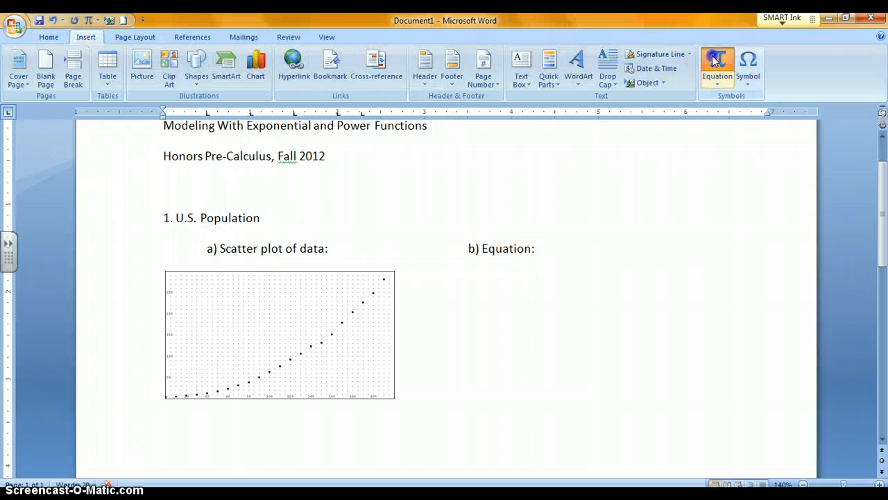
- Insert a new equation and type y=6.05
left_click(718, 62)
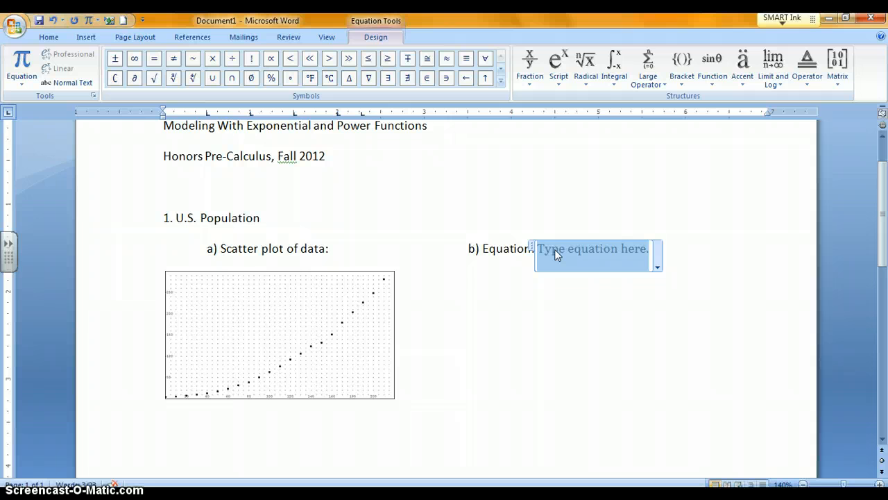
type("y")
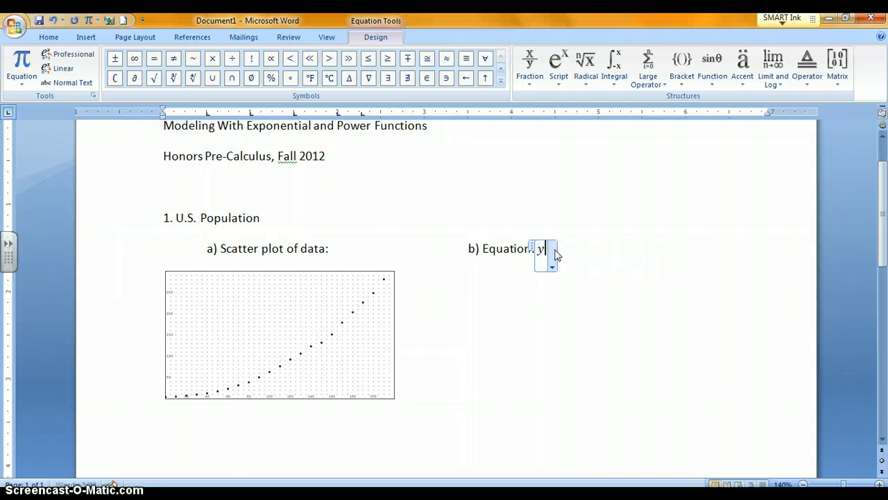
type("=")
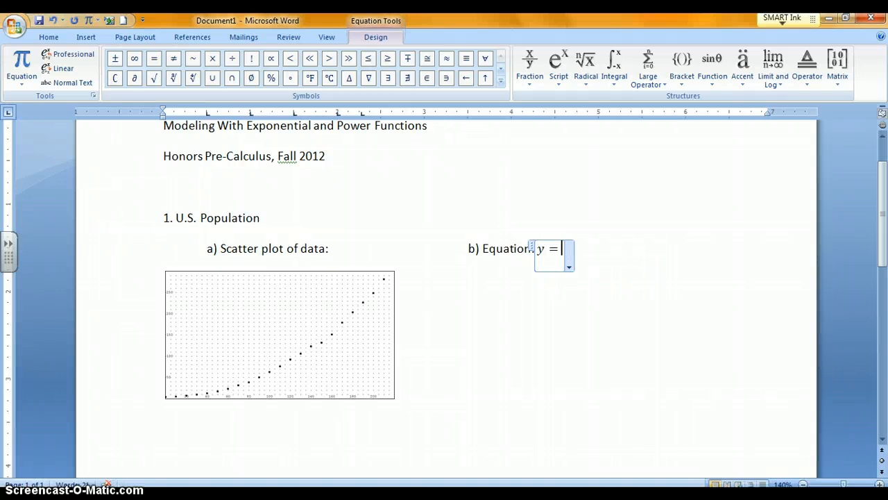
type("6.0")
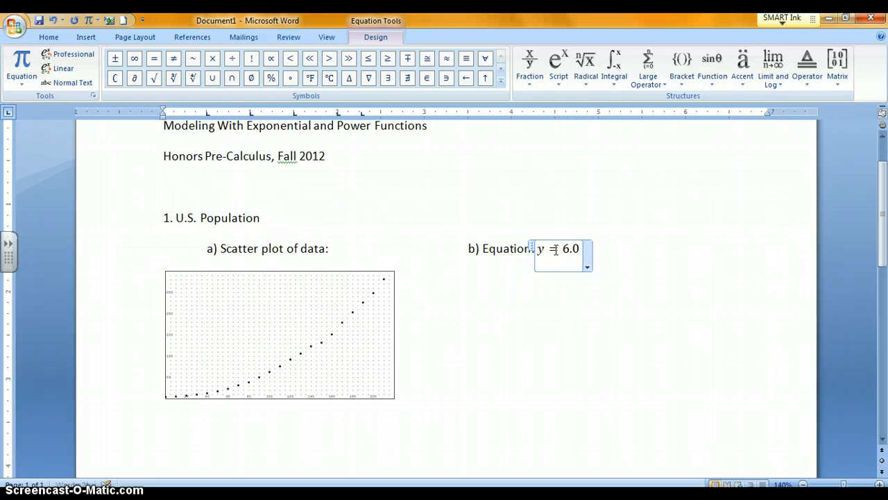
type("5")
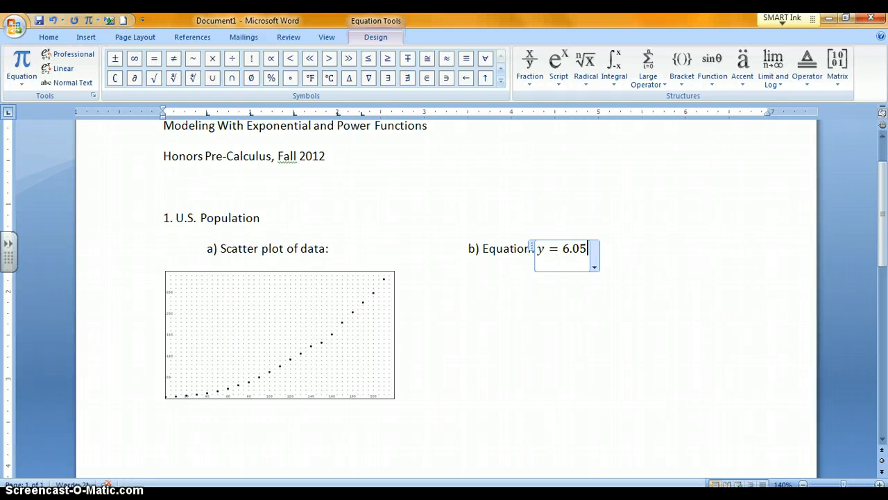
mouse_move(557, 63)
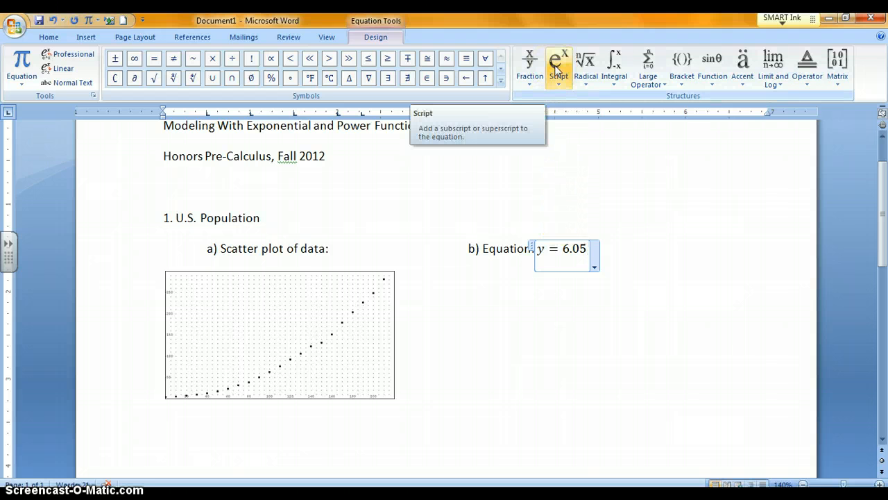
- Add e with the superscript exponent 0.0202 using a superscript layout
left_click(559, 61)
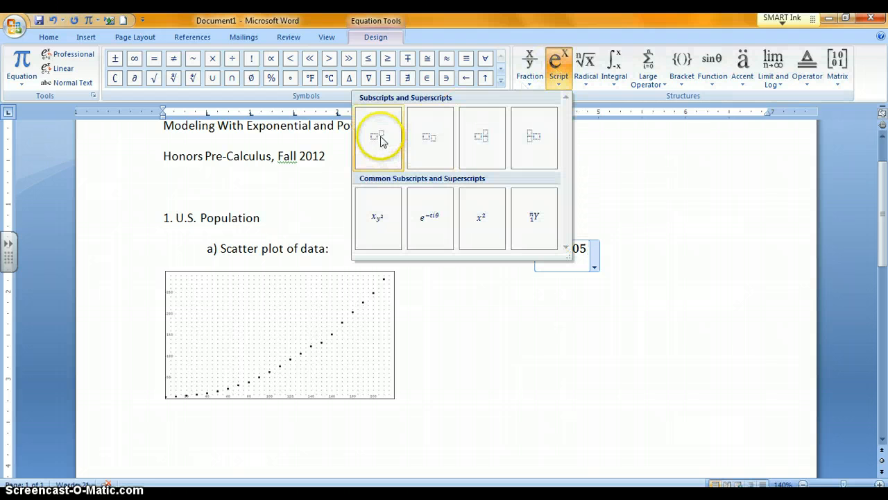
left_click(378, 136)
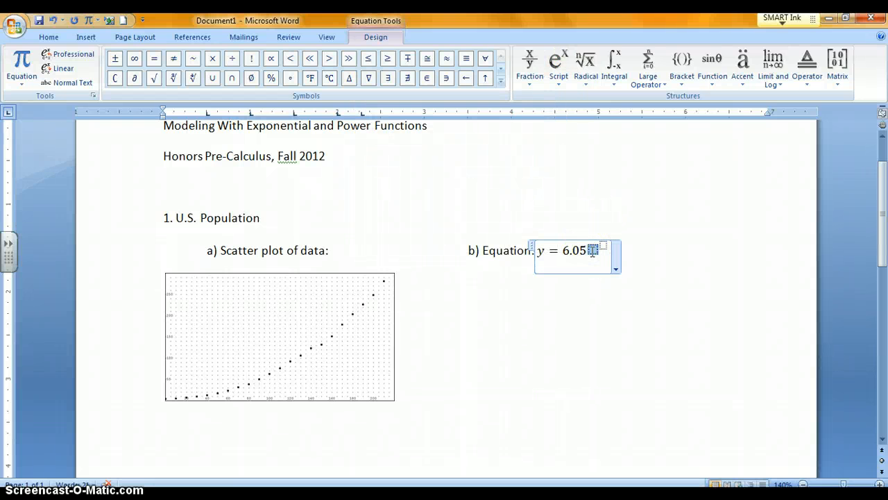
type("e")
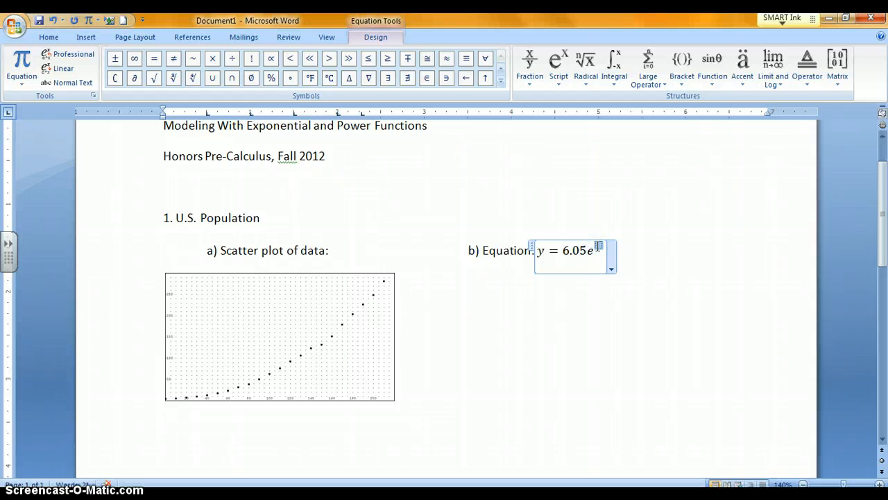
type("0")
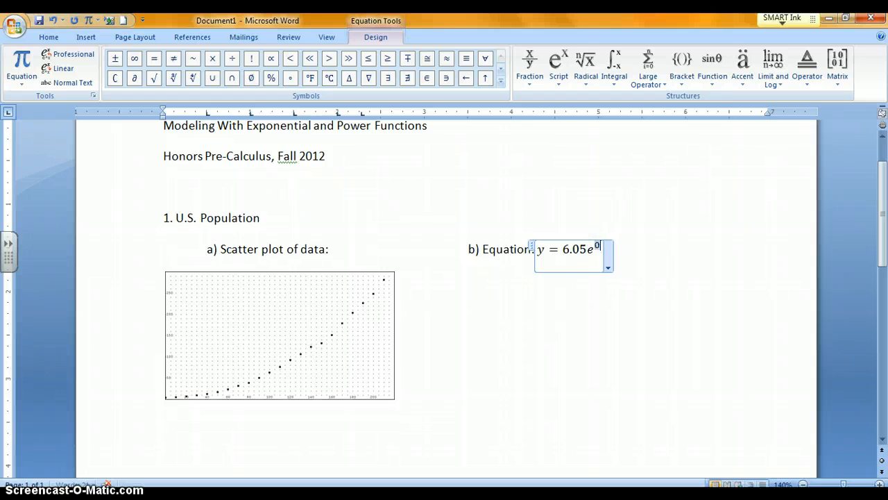
type(".02")
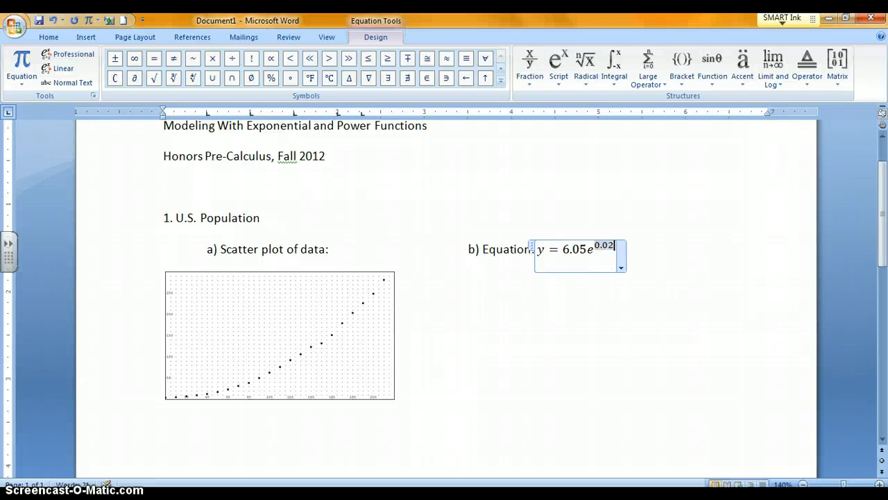
type("02")
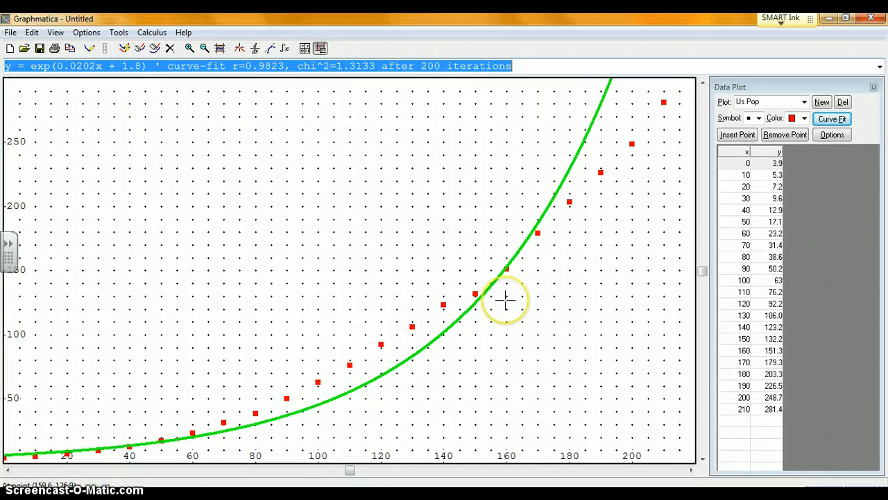
mouse_move(369, 263)
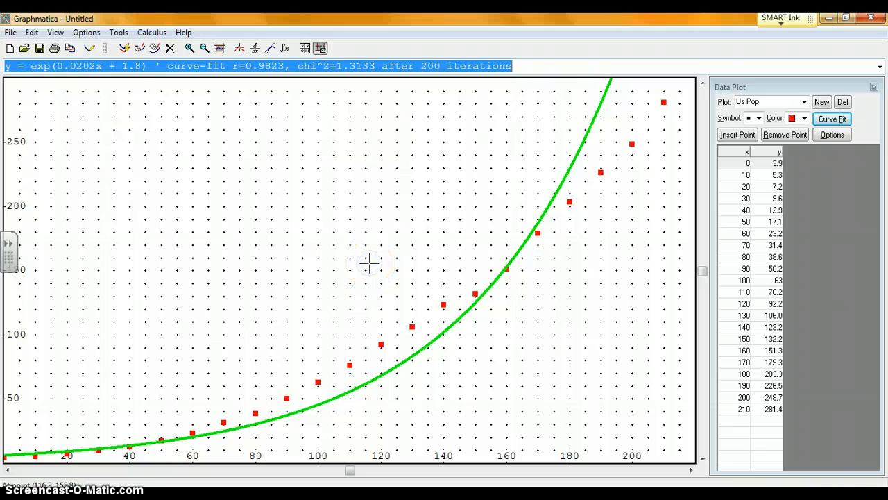
- Switch to Graphmatica to view the fitted curve y = exp(0.0202x + 1.8)
left_click(33, 33)
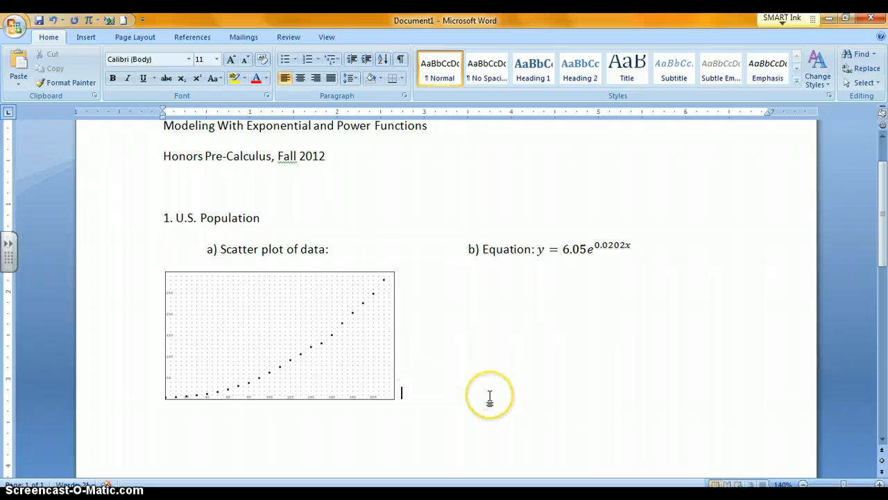
- Paste the fitted-curve graph after the scatter plot and select it under 'b) Equation:'
left_click(278, 333)
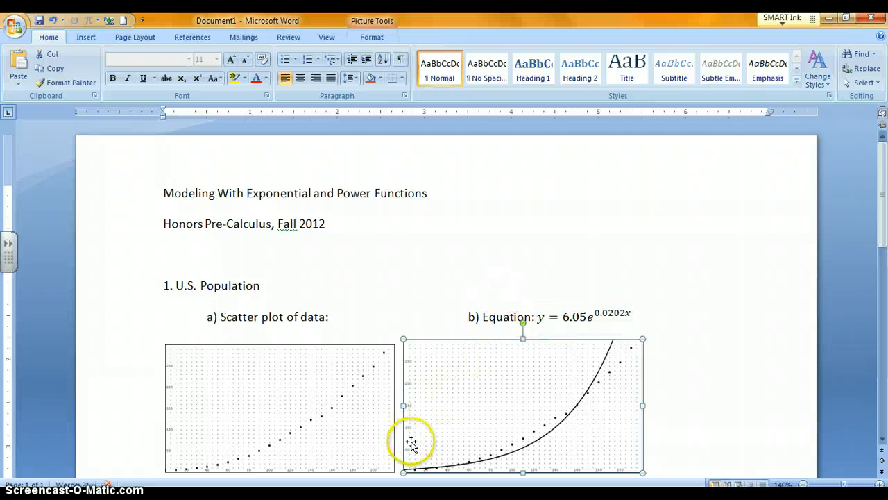
left_click(411, 446)
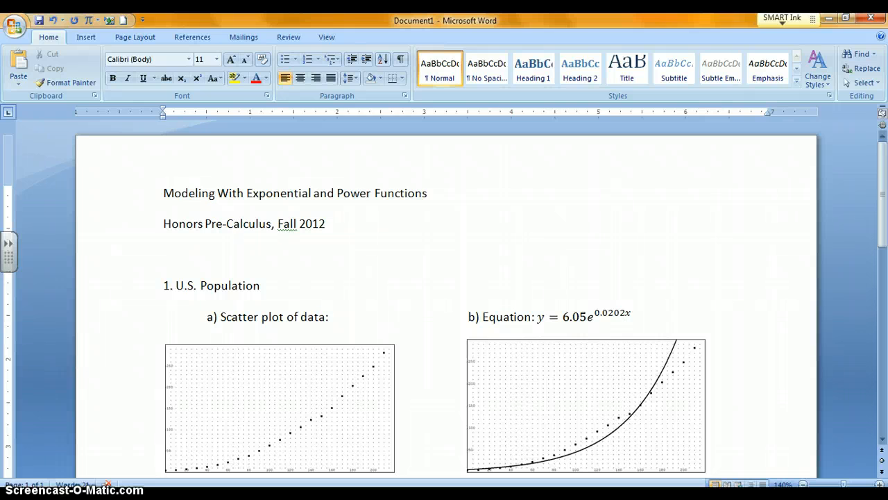
scroll("down", 3)
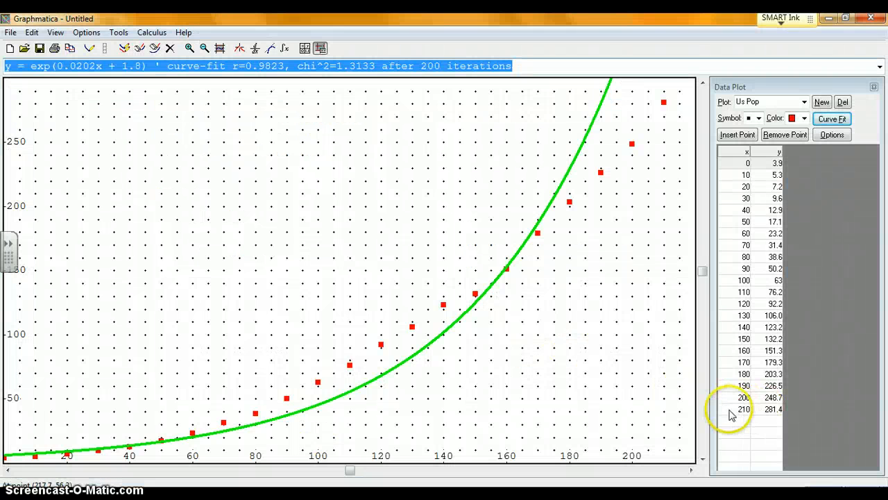
mouse_move(740, 417)
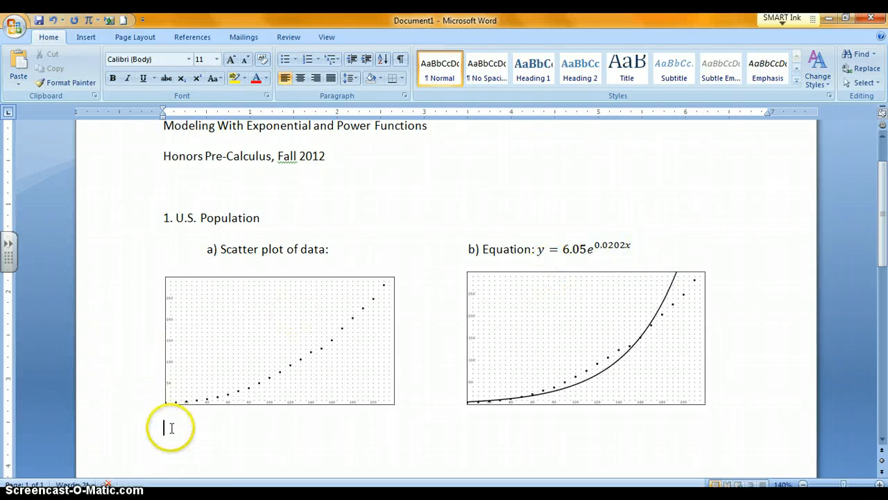
- Start the part c answer line with 'c)'
type("c")
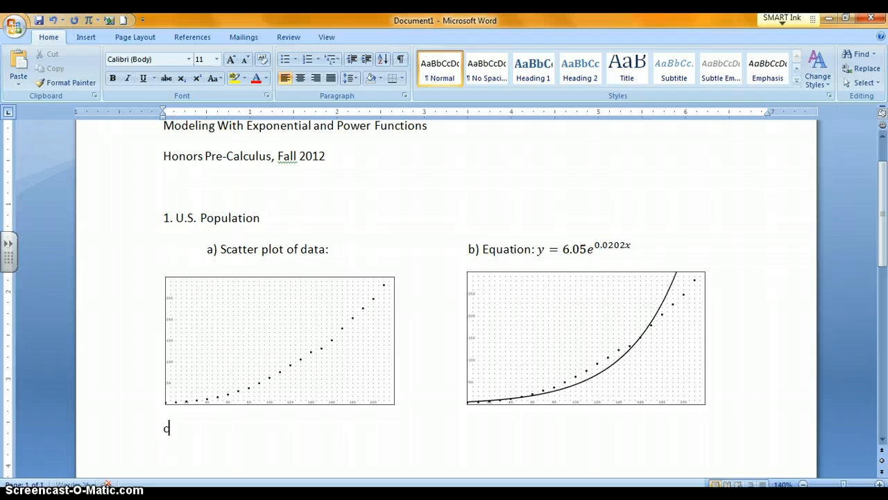
type(")")
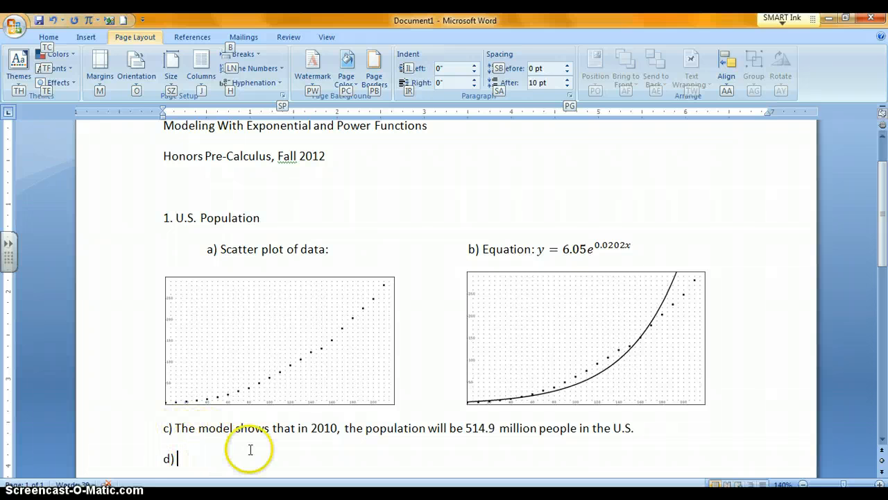
mouse_move(547, 444)
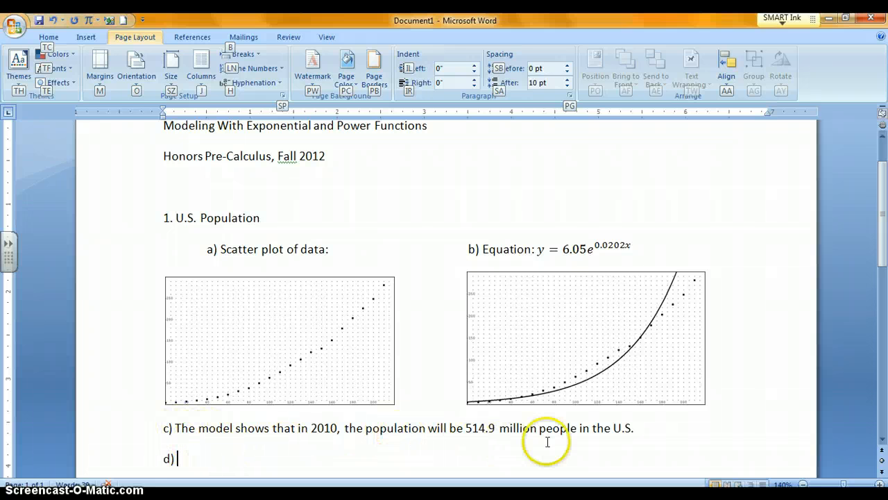
mouse_move(653, 432)
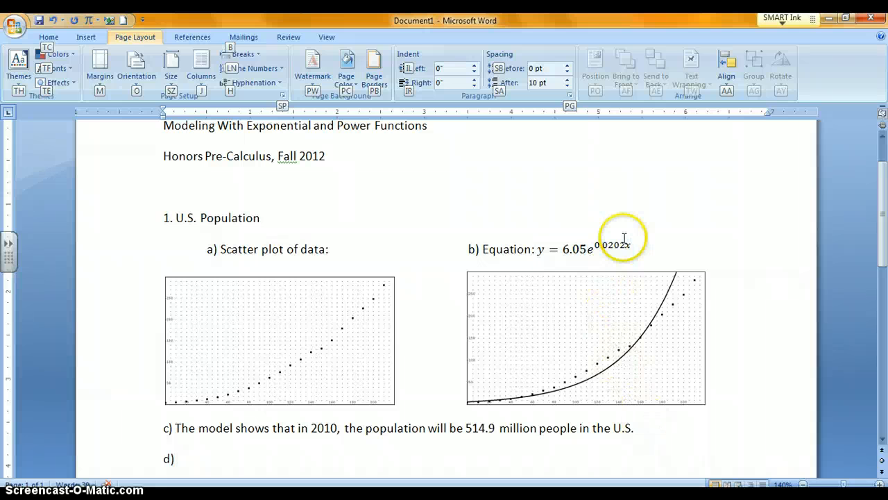
mouse_move(653, 319)
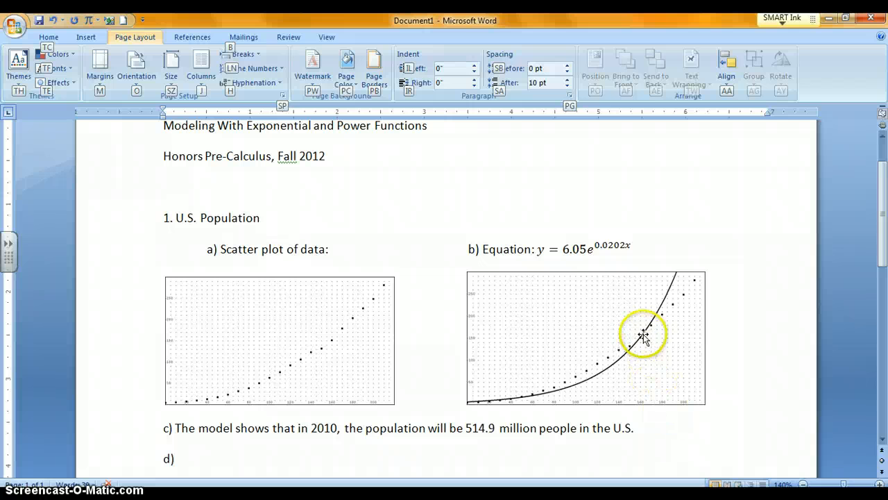
mouse_move(669, 301)
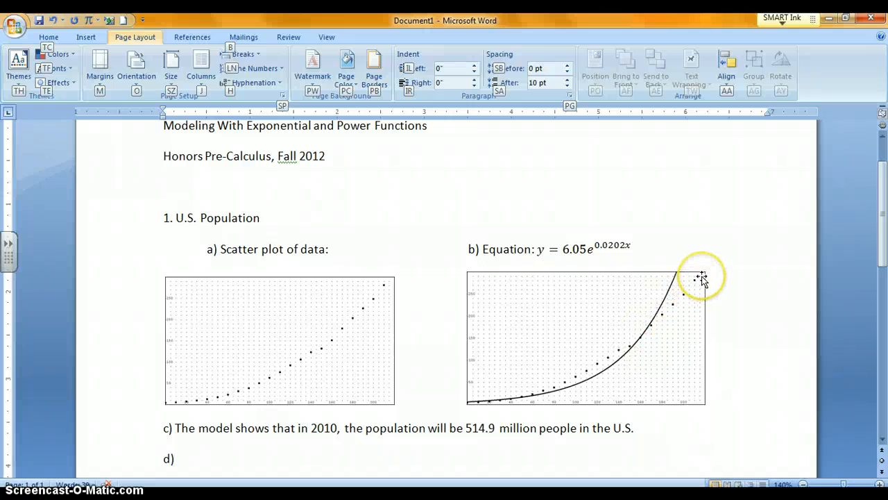
mouse_move(673, 302)
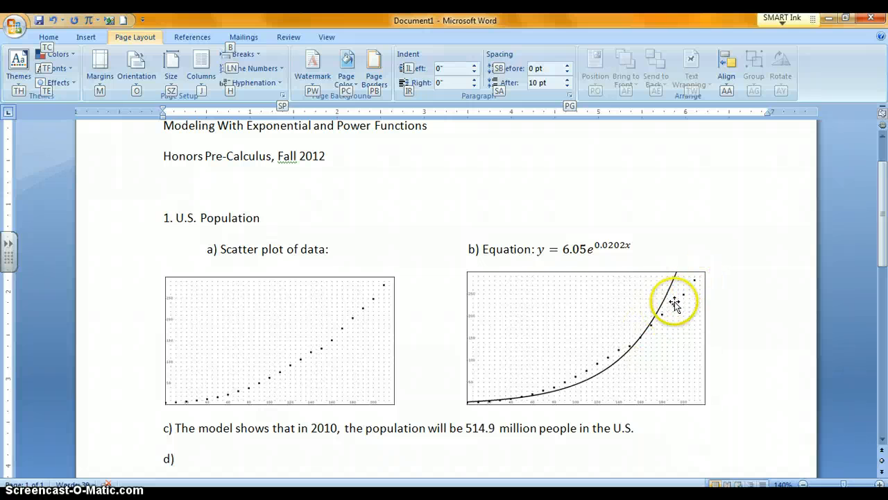
mouse_move(683, 295)
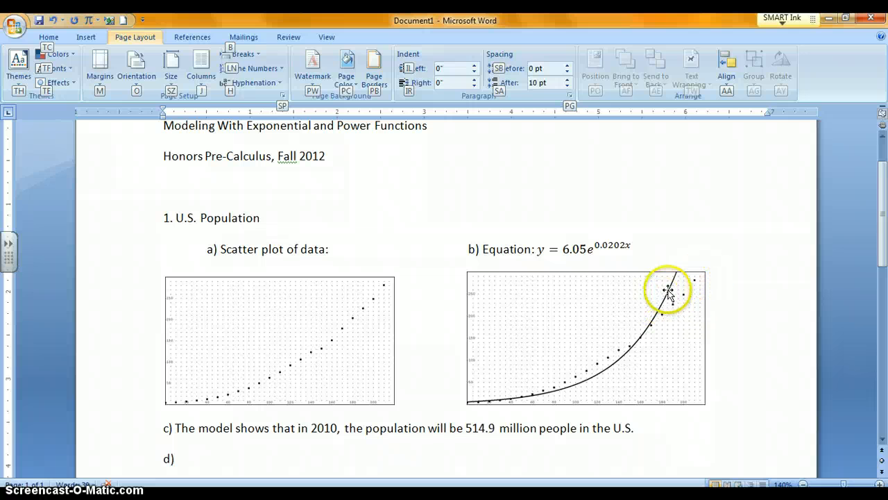
mouse_move(661, 309)
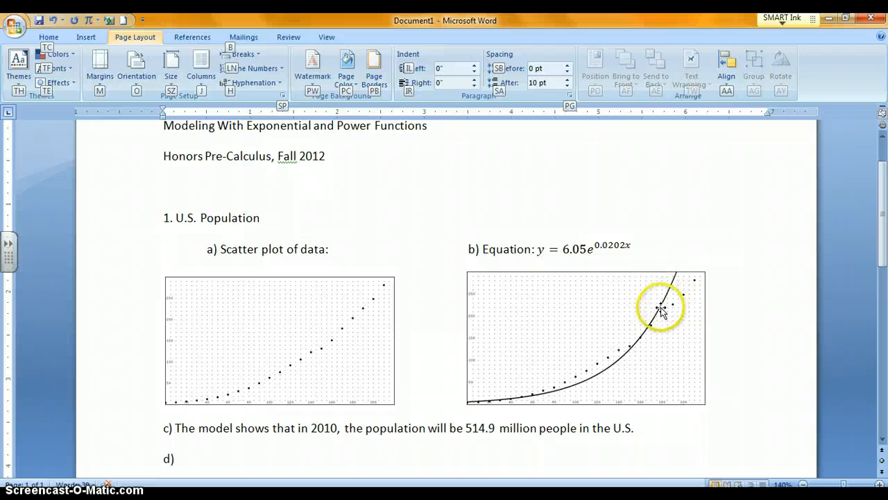